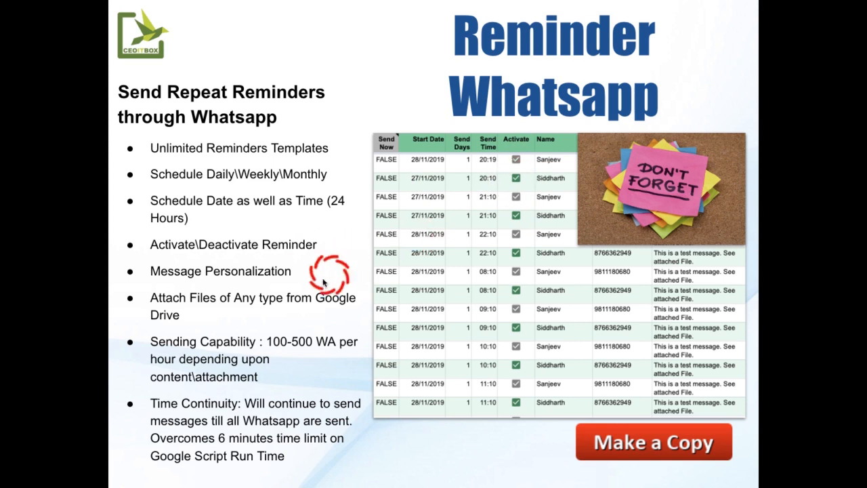
pyautogui.moveTo(277, 313)
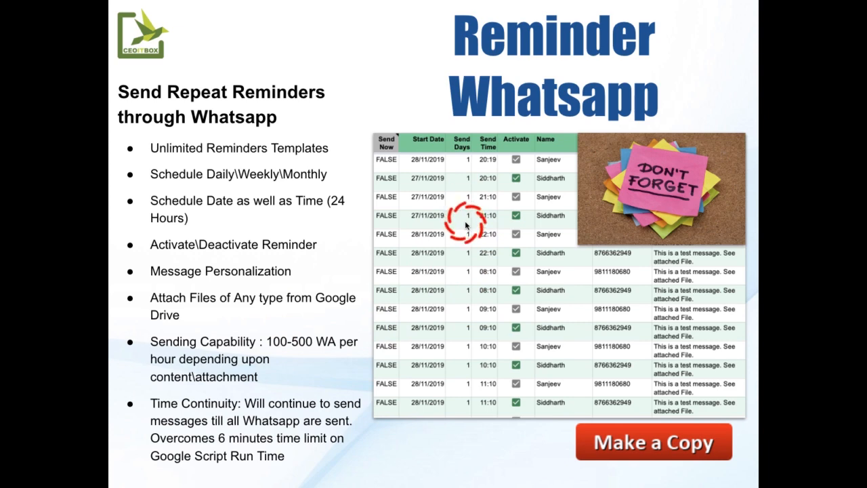
# - Make a copy of the CEOITBOX Reminder WhatsApp template sheet
pyautogui.click(653, 442)
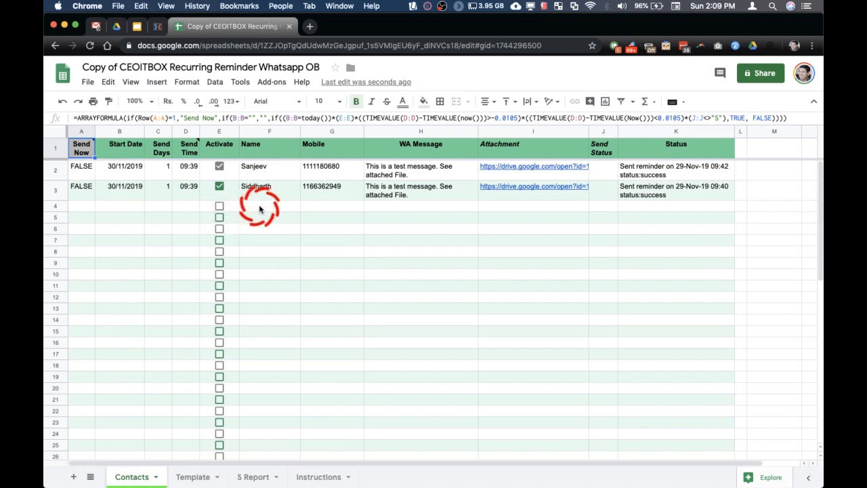
pyautogui.click(268, 165)
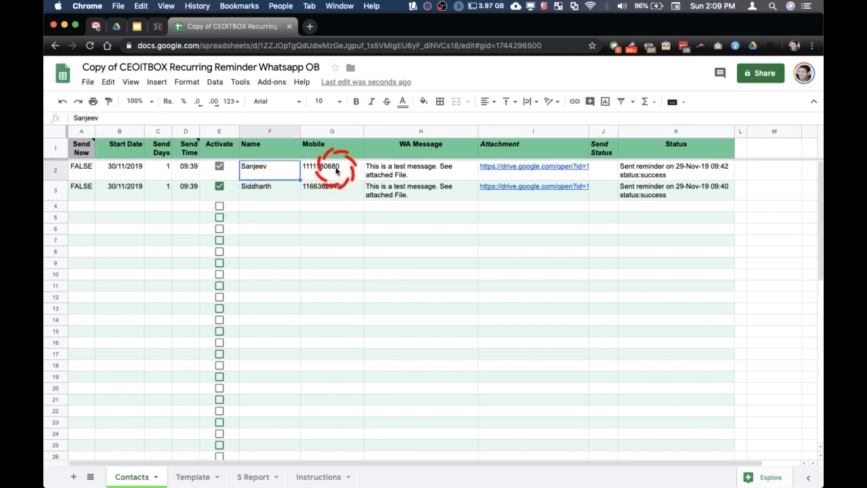
pyautogui.click(332, 165)
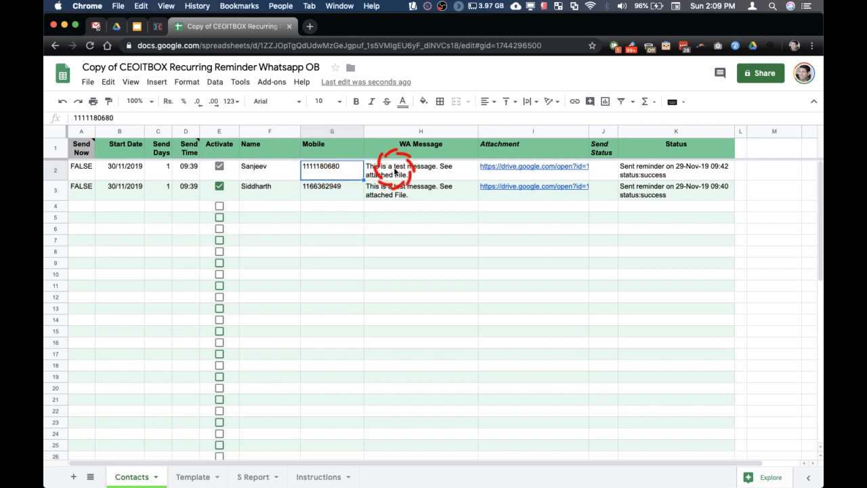
pyautogui.click(420, 171)
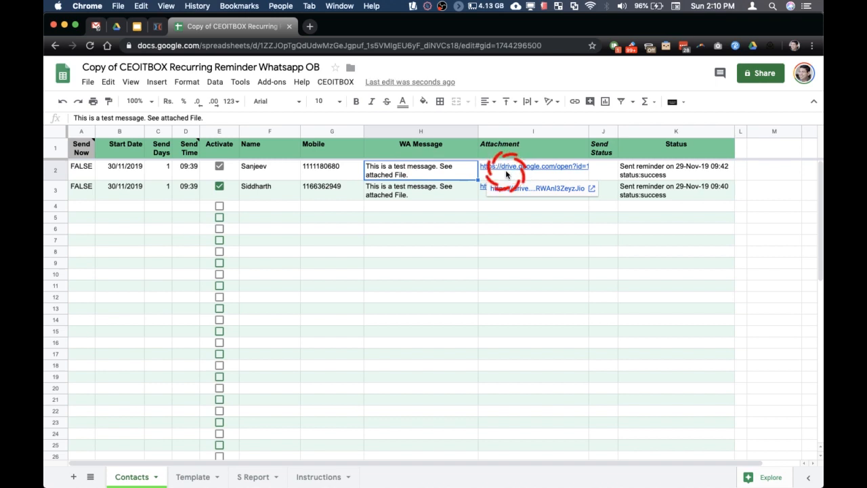
pyautogui.click(533, 165)
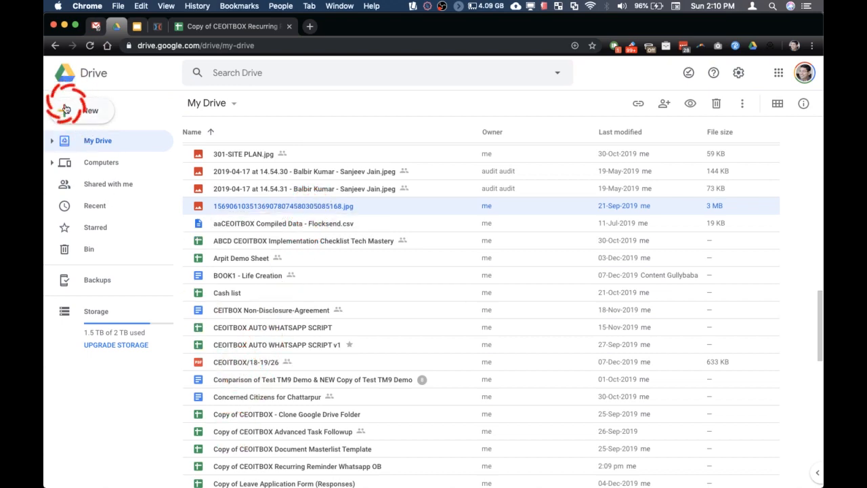
# - Upload Whatsapp Marketing.jpg to My Drive
pyautogui.click(80, 110)
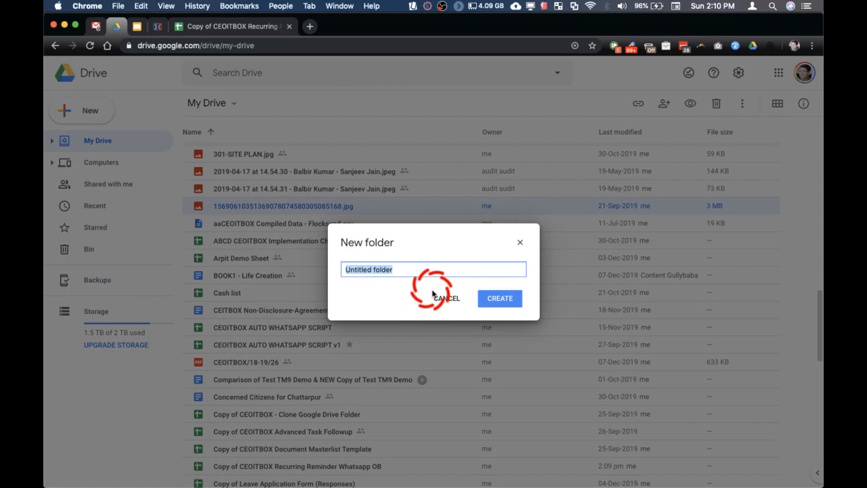
pyautogui.click(446, 298)
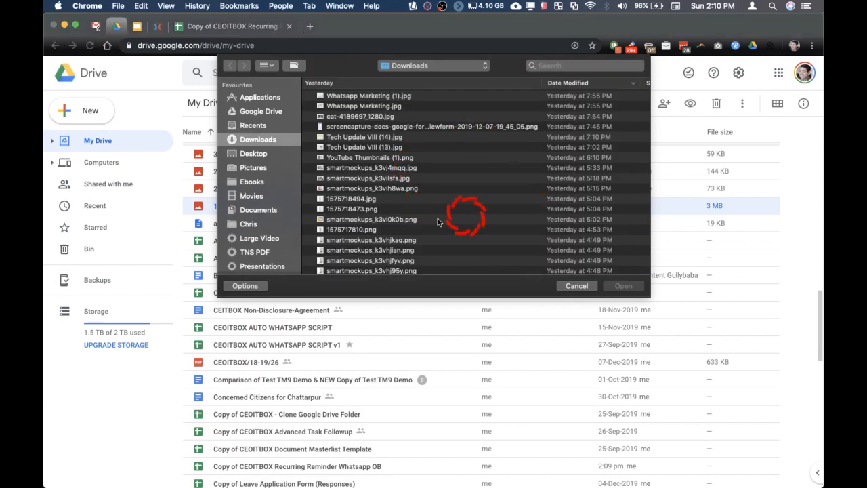
pyautogui.click(363, 106)
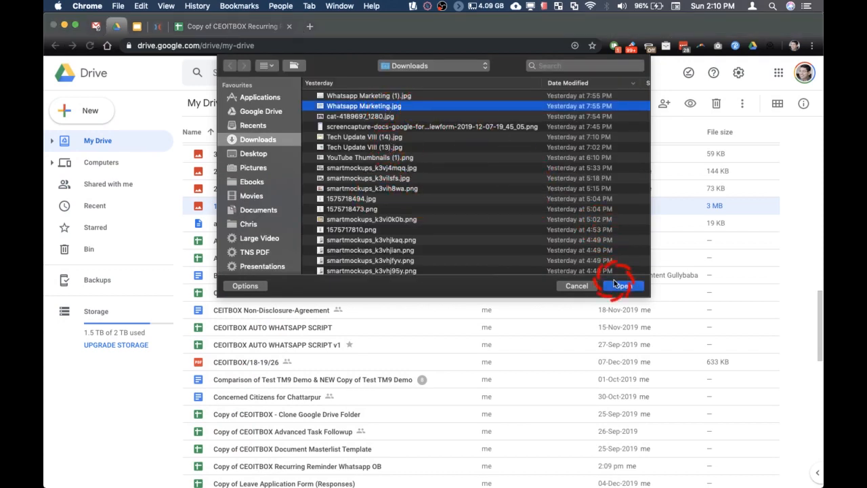
pyautogui.click(619, 284)
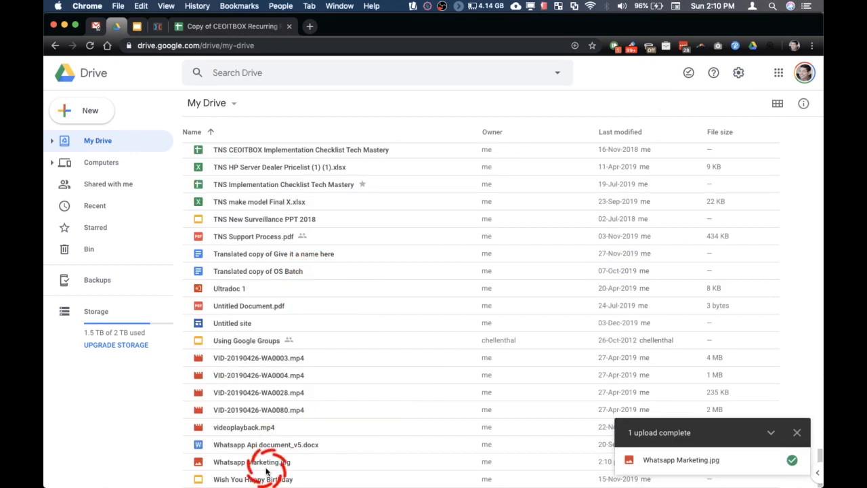
# - Turn on link sharing for the uploaded image and copy its shareable link for the sheet
pyautogui.click(252, 460)
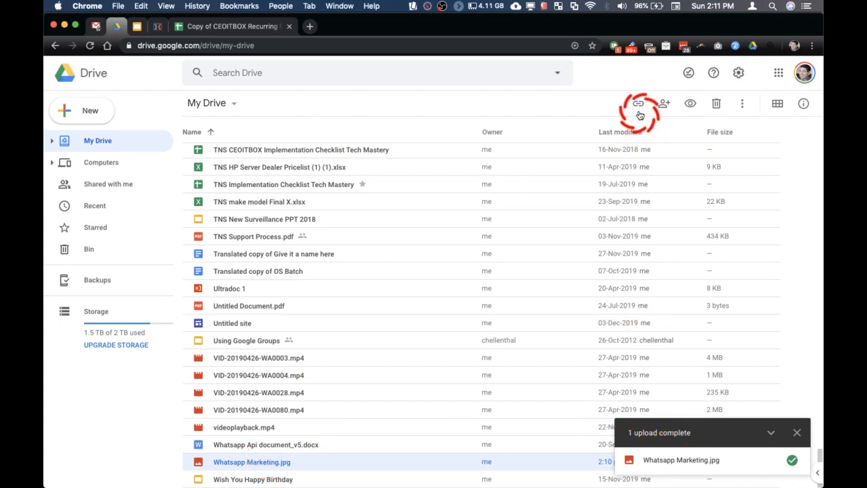
pyautogui.click(637, 103)
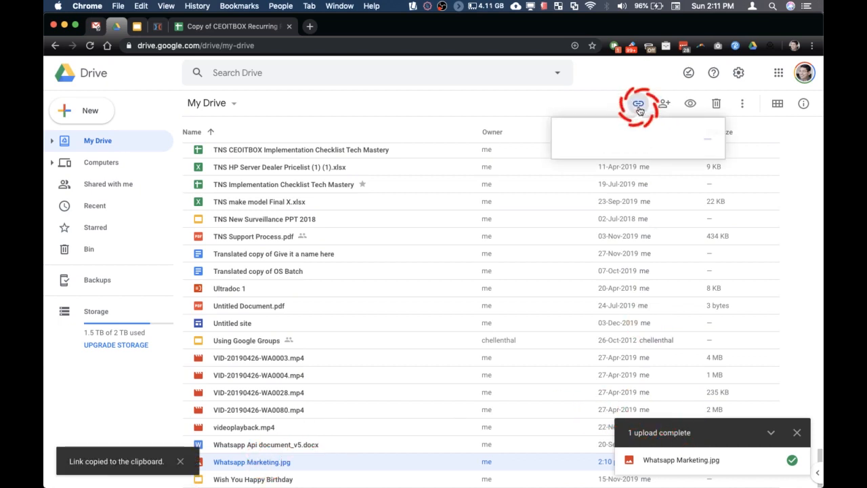
pyautogui.click(701, 133)
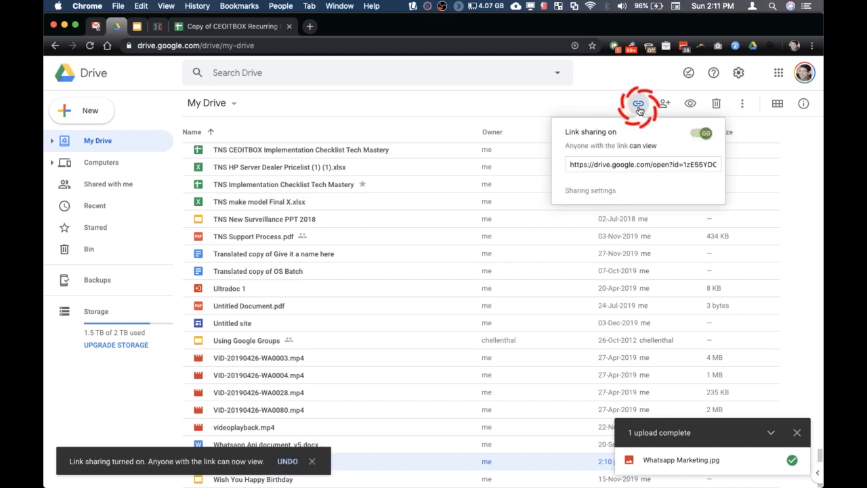
pyautogui.click(643, 164)
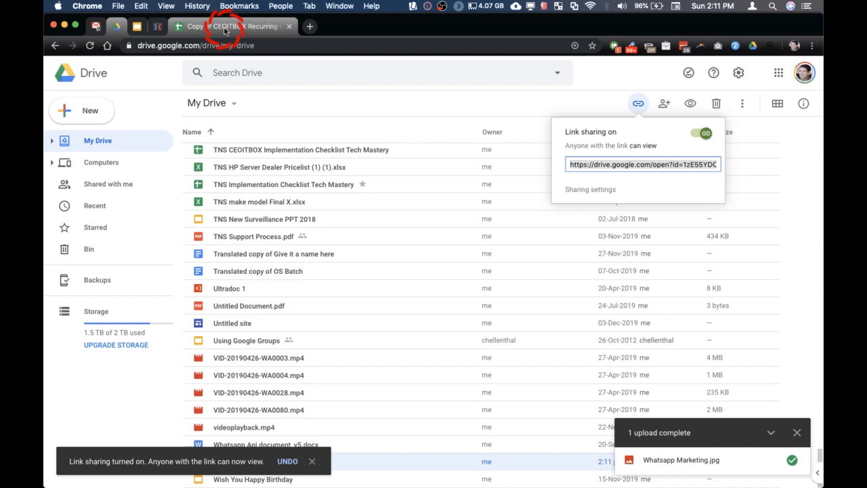
pyautogui.click(231, 26)
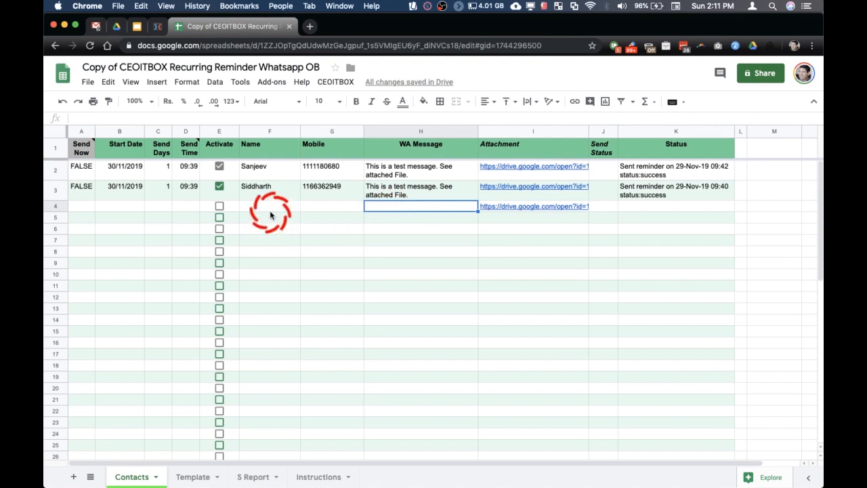
# - Enter the fourth-row contact name Sanjeev and the mobile number starting 98
pyautogui.write('San')
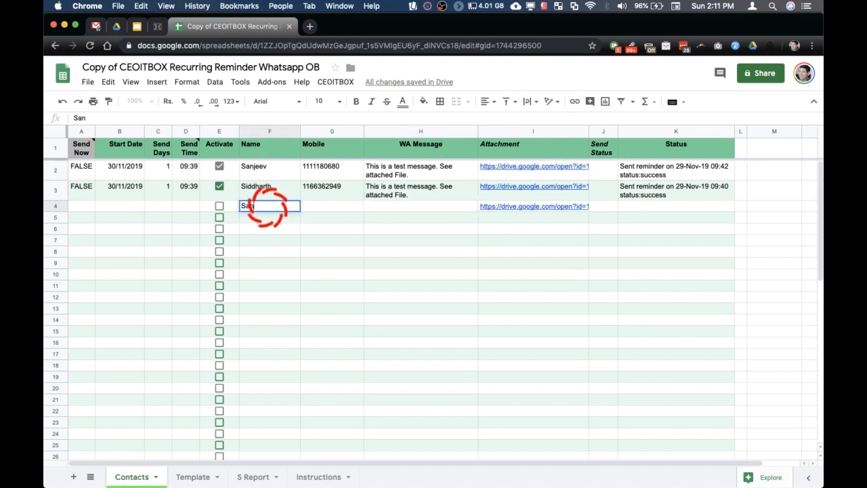
pyautogui.write('jeev')
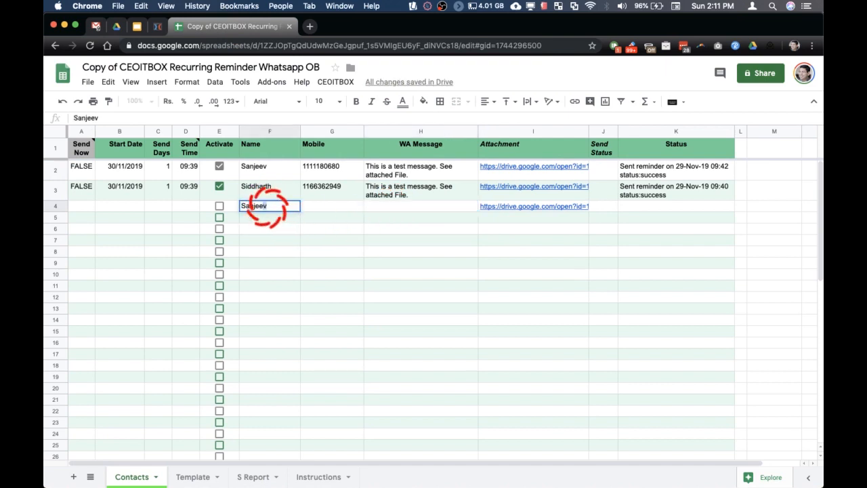
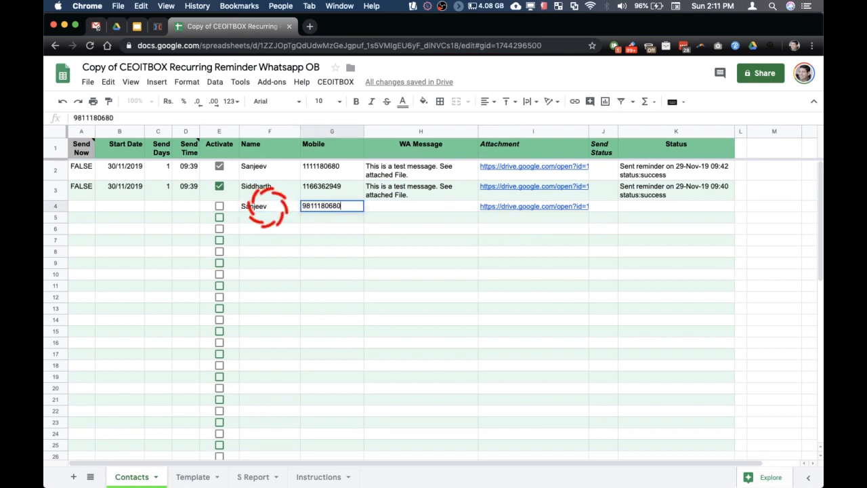
pyautogui.press('tab')
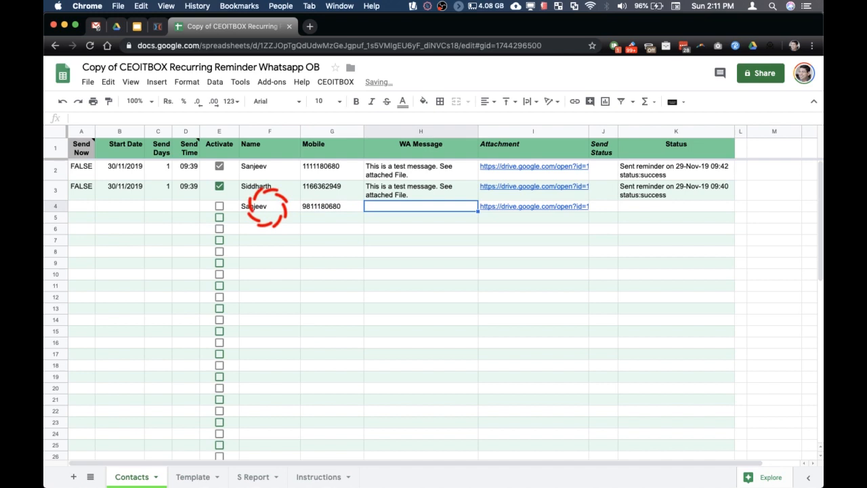
# - Write the multi-line message: test message with attached file, 'Another line', ending 'Hello !'
pyautogui.write('This is a test message. See attached File.')
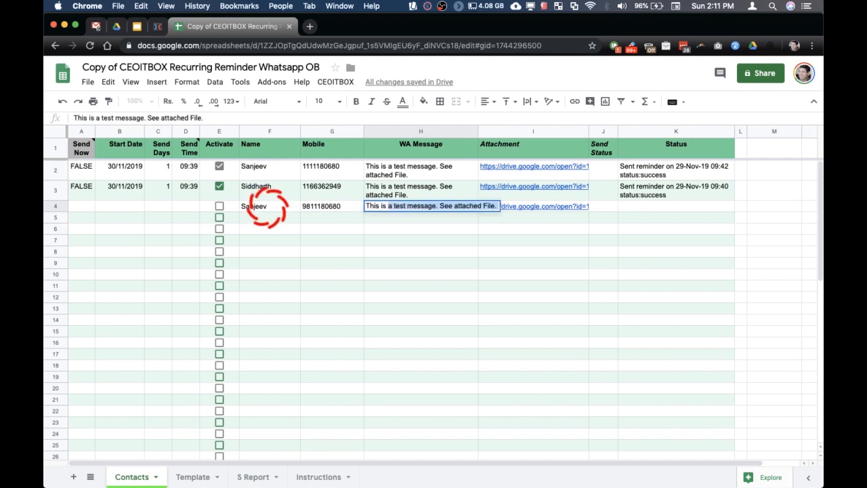
pyautogui.write('This is where you can')
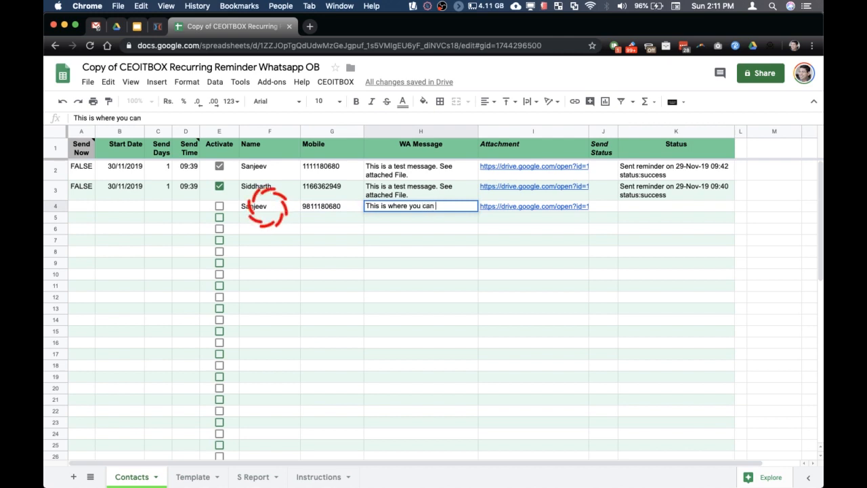
pyautogui.write('type your')
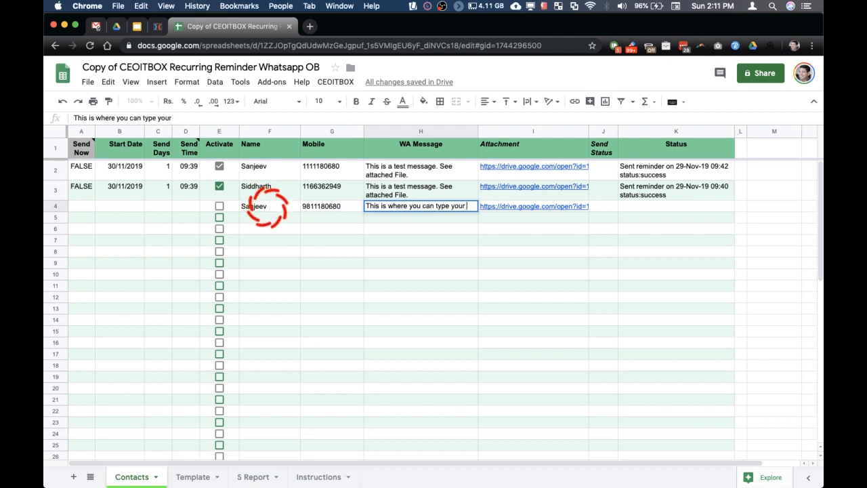
pyautogui.write('whatsapp mess')
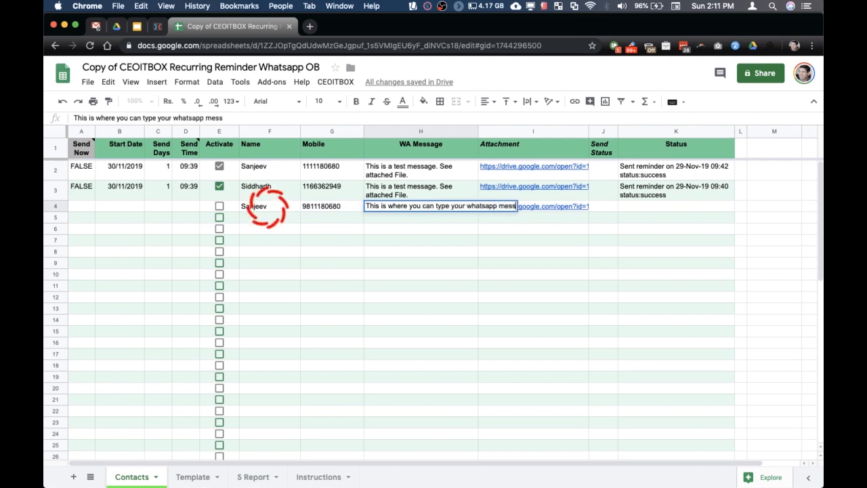
pyautogui.write('message.')
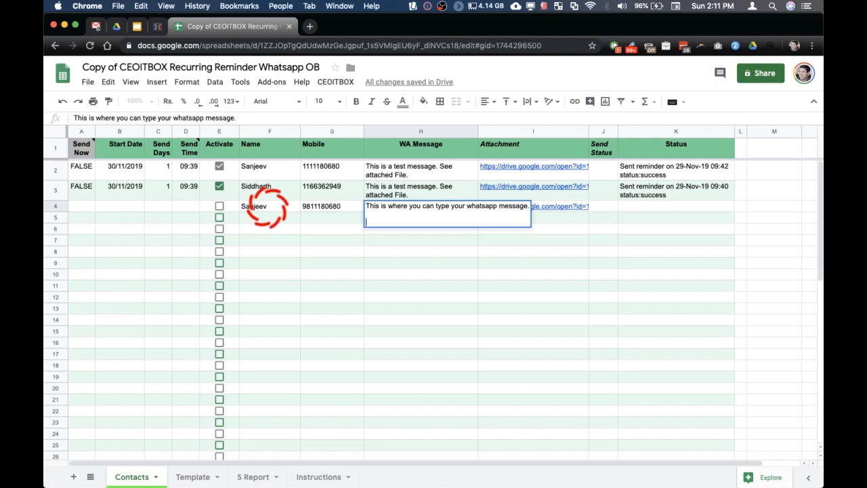
pyautogui.write('Another line.')
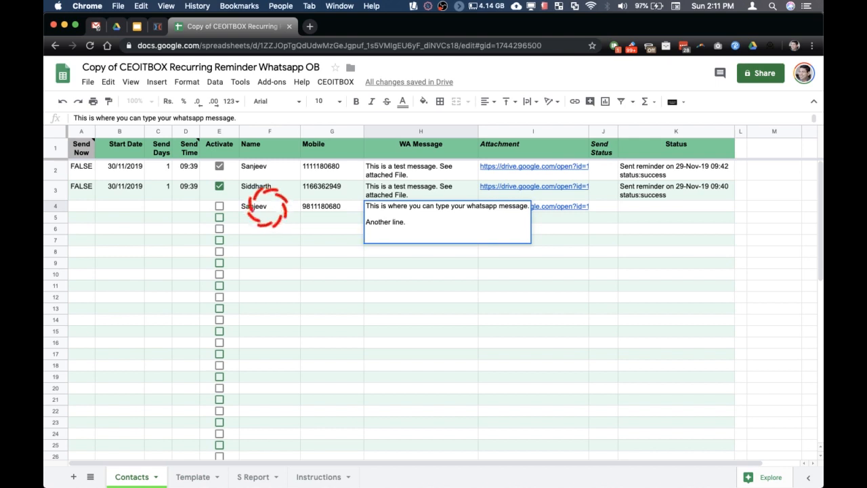
pyautogui.write('Hello !')
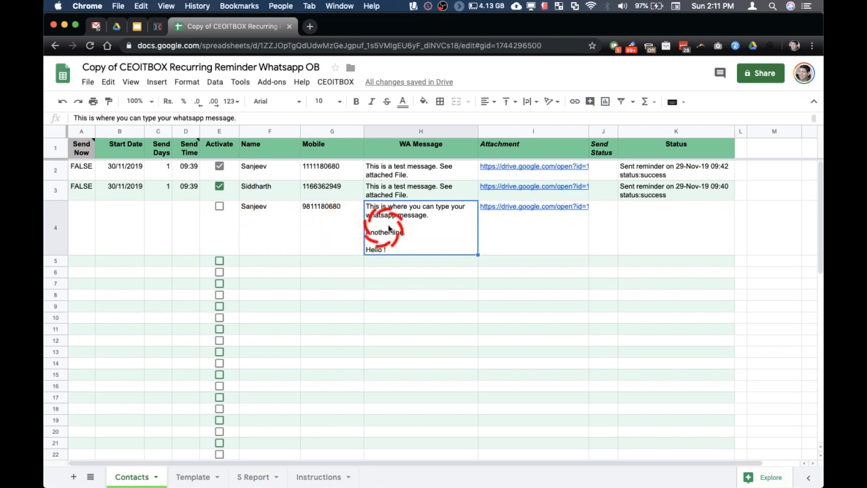
# - Set the fourth row's start date to 8/12/2019
pyautogui.click(534, 227)
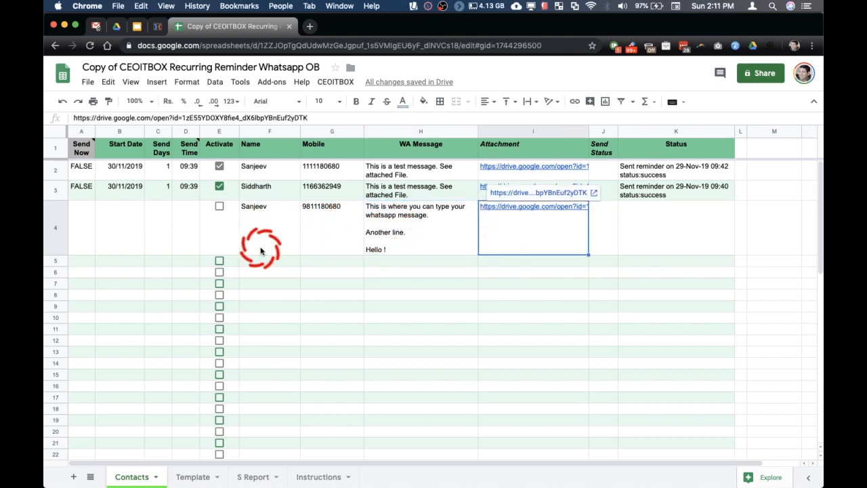
pyautogui.click(119, 228)
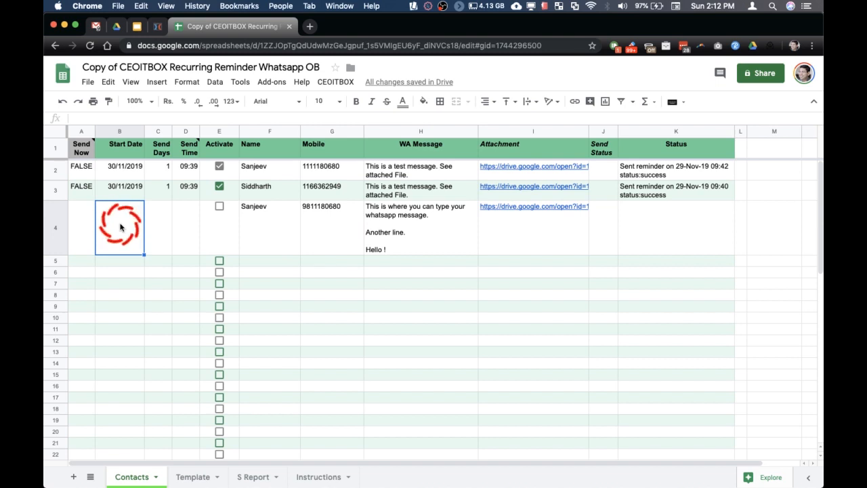
pyautogui.click(712, 5)
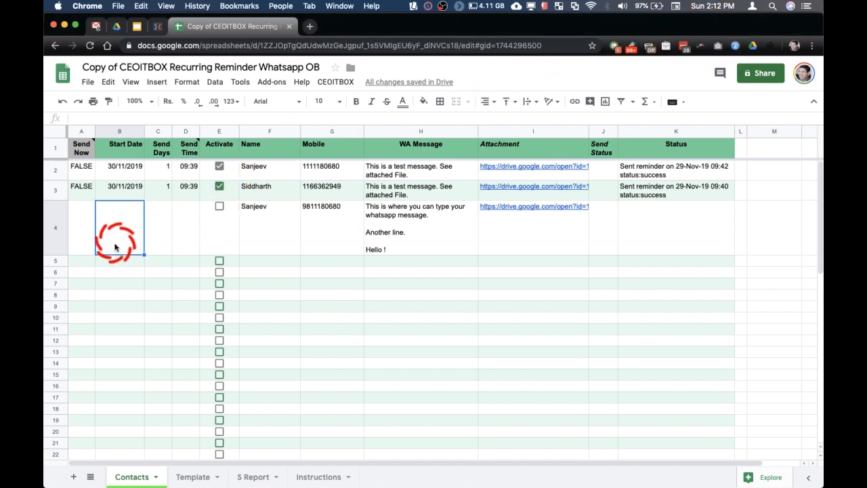
pyautogui.write('8/12')
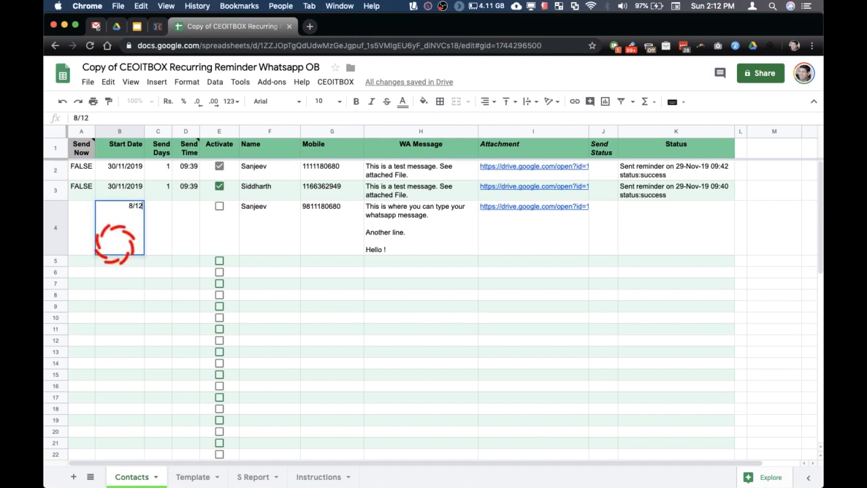
pyautogui.write('8/12/2019')
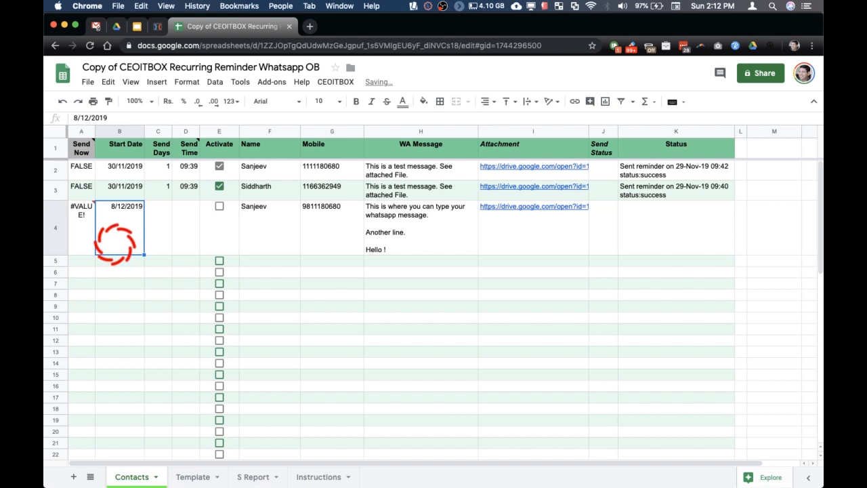
# - Set the fourth row's send time to 14:15
pyautogui.click(157, 227)
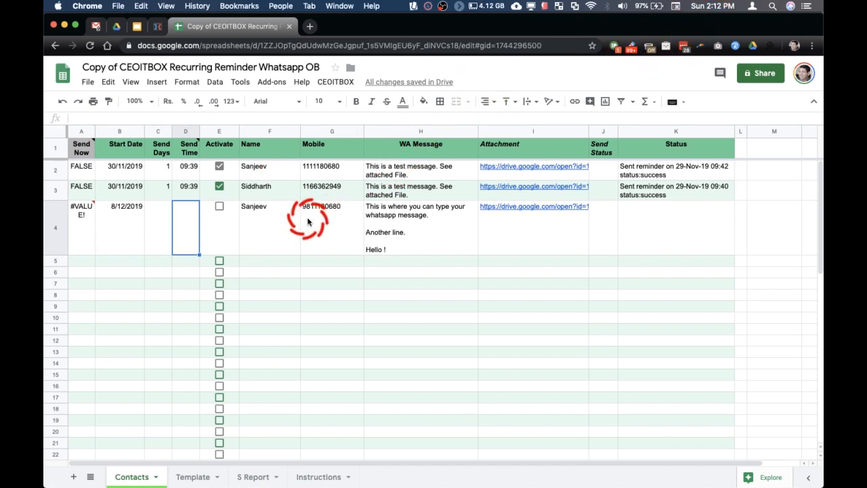
pyautogui.write('14:15')
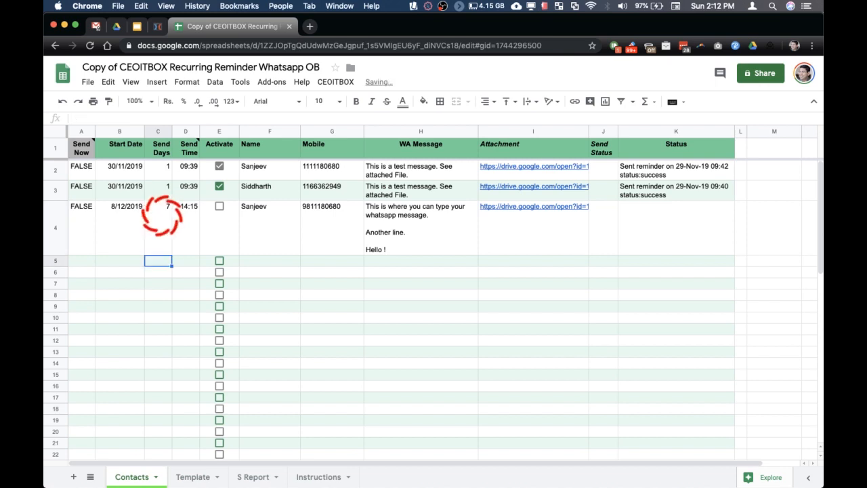
# - Set the fourth row's Send Days to 2 and move to its Activate checkbox
pyautogui.write('30')
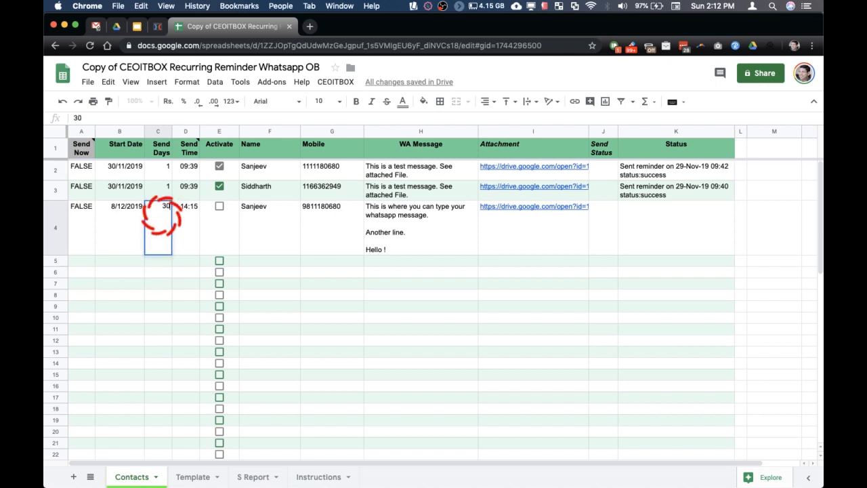
pyautogui.write('1')
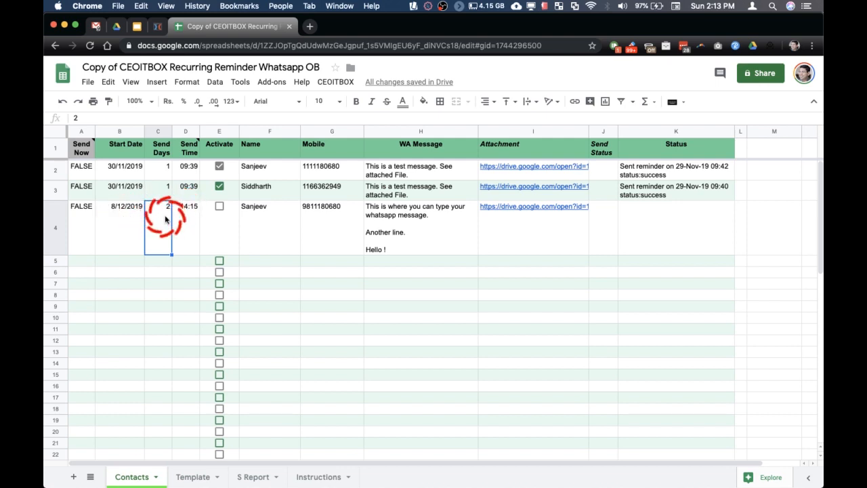
pyautogui.click(119, 206)
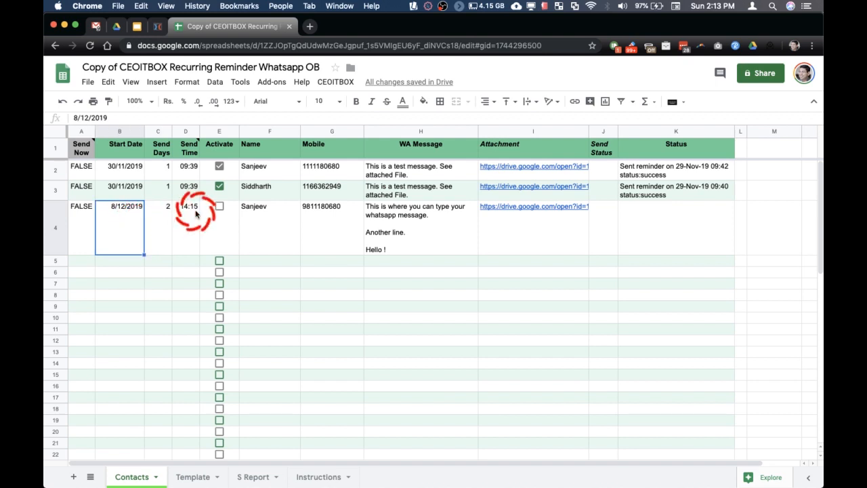
pyautogui.click(220, 206)
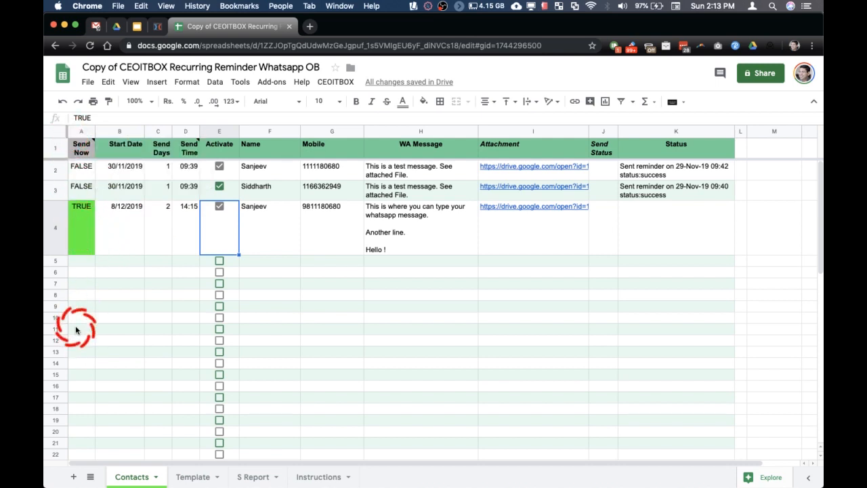
pyautogui.moveTo(80, 269)
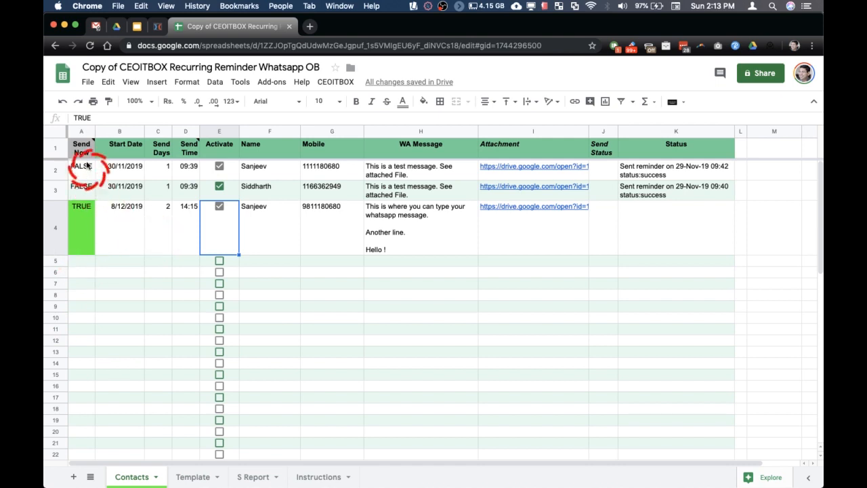
# - Check the Send Now ARRAYFORMULA and watch row 4's status as the message is sent
pyautogui.click(81, 130)
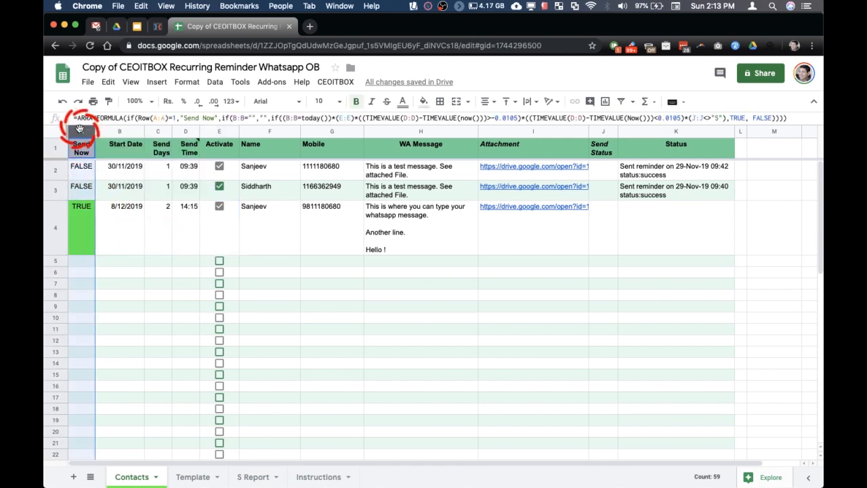
pyautogui.click(675, 228)
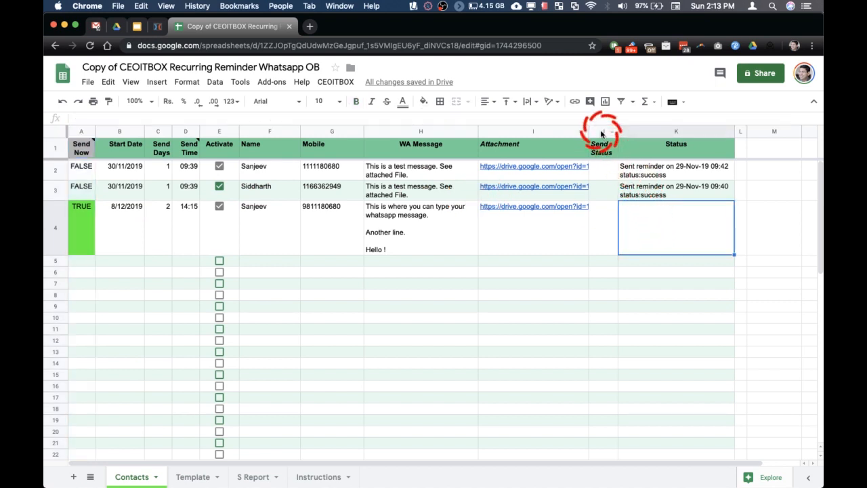
pyautogui.click(675, 170)
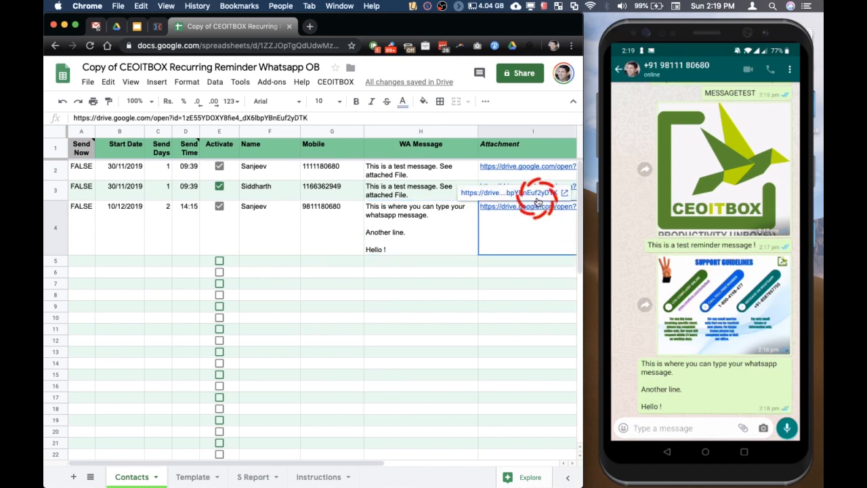
pyautogui.click(527, 206)
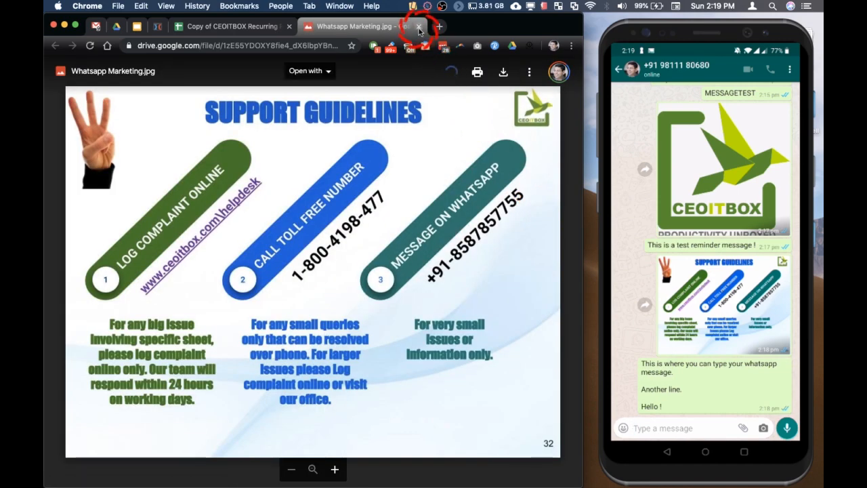
pyautogui.click(418, 27)
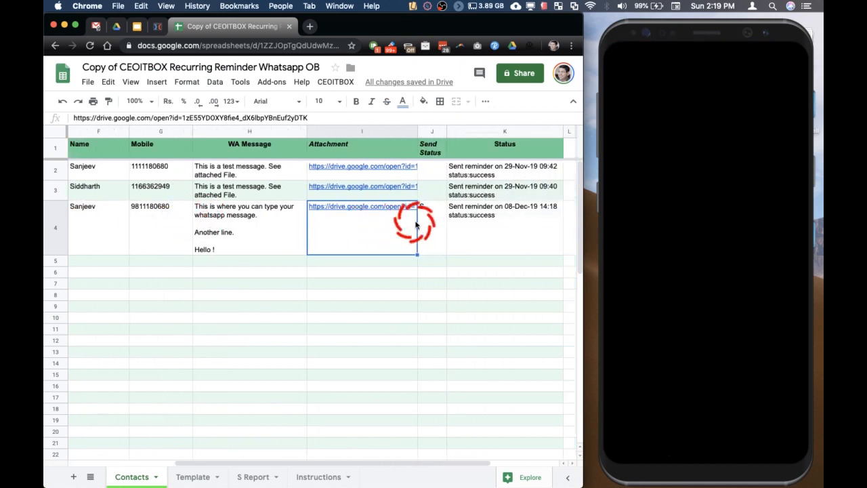
pyautogui.click(431, 227)
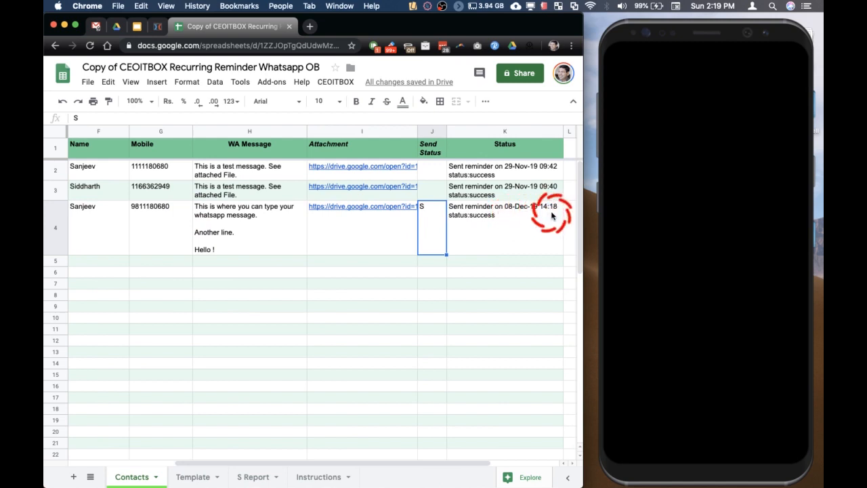
pyautogui.hscroll(-3)
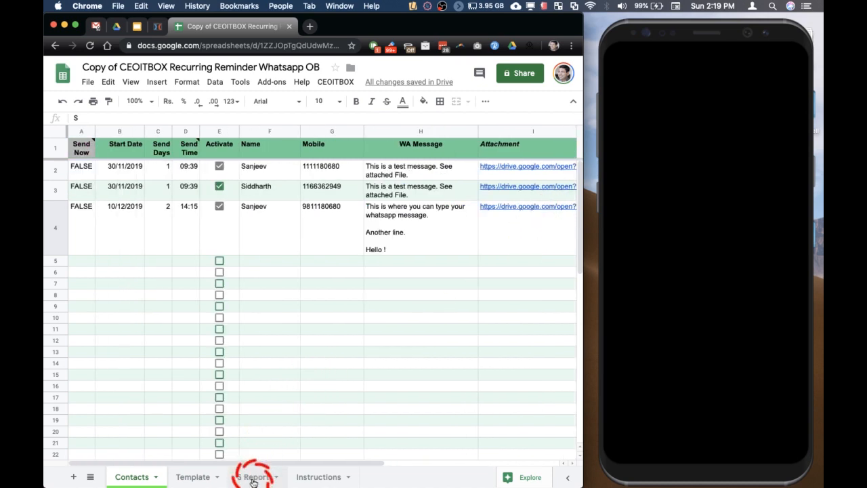
pyautogui.click(252, 477)
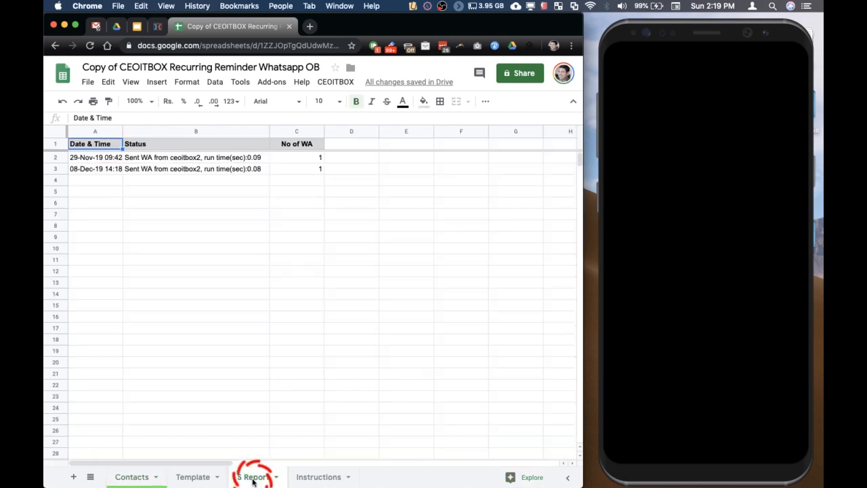
pyautogui.click(253, 477)
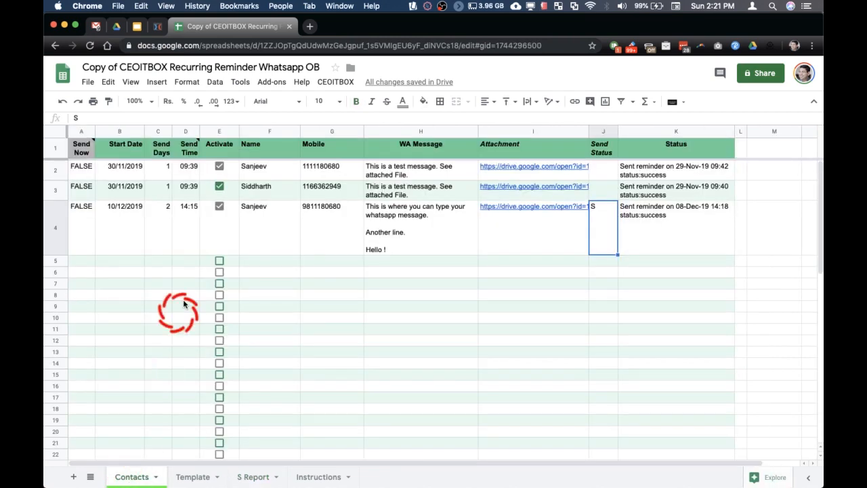
pyautogui.moveTo(205, 237)
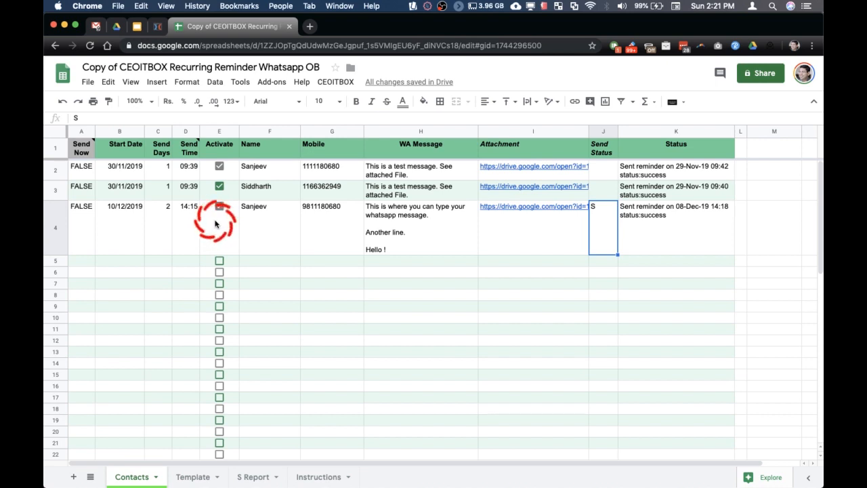
# - Finish with the reminder sheet before heading to live.ceoitbox.com/home
pyautogui.click(219, 206)
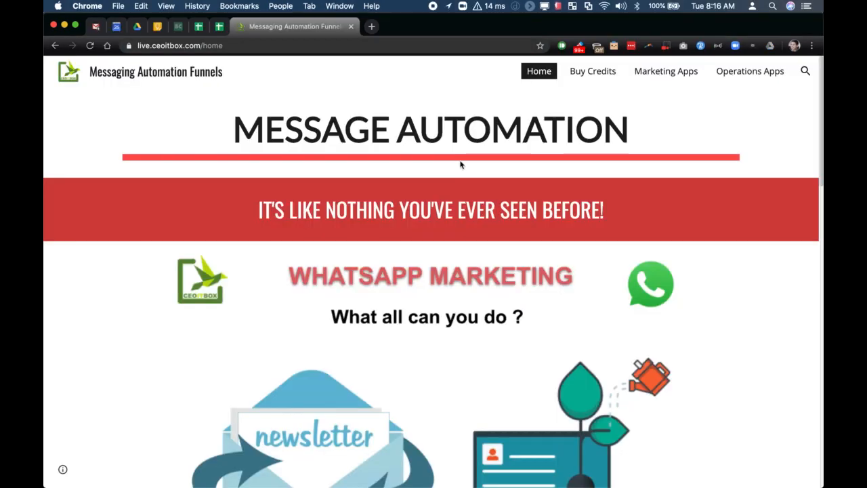
pyautogui.moveTo(235, 79)
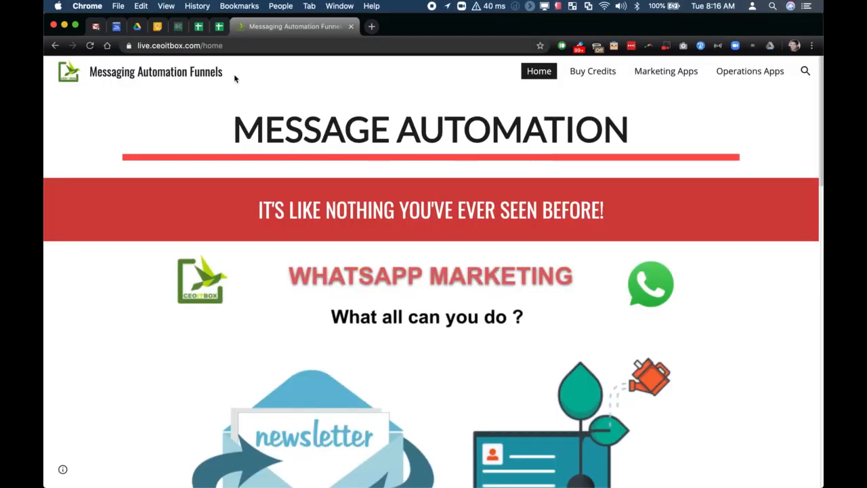
pyautogui.moveTo(249, 75)
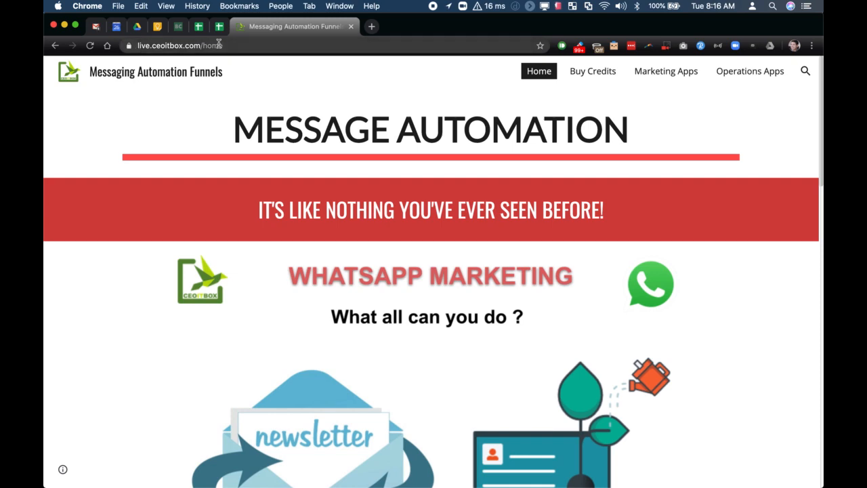
# - Browse the Marketing Apps page, scrolling through its app offers
pyautogui.scroll(-3)
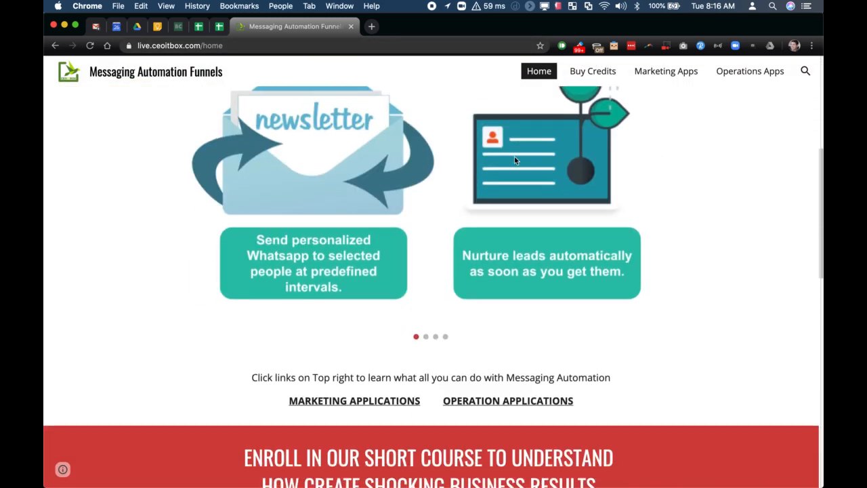
pyautogui.click(667, 70)
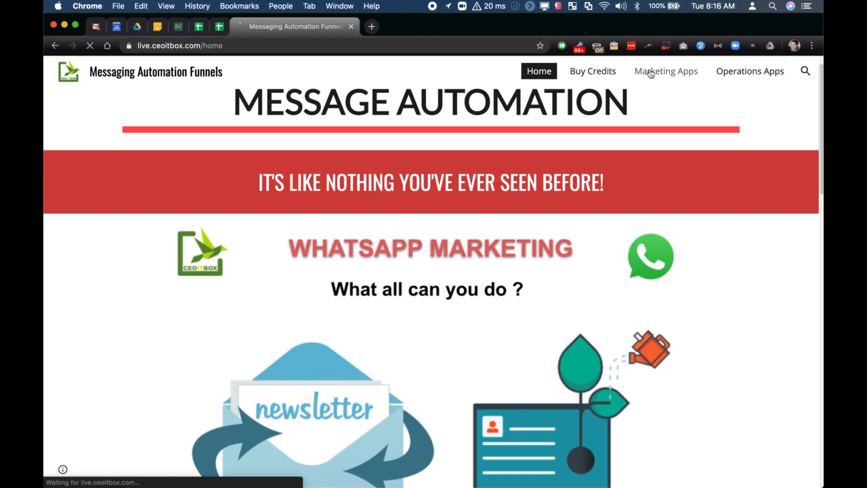
pyautogui.click(665, 70)
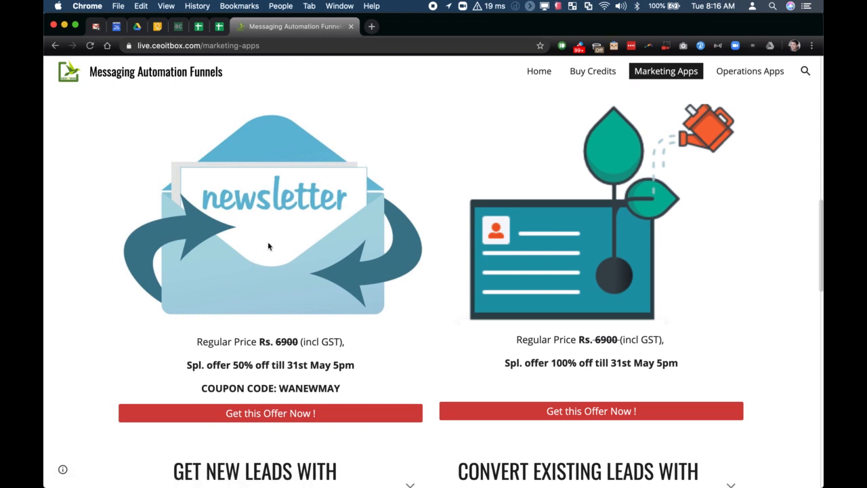
pyautogui.moveTo(260, 254)
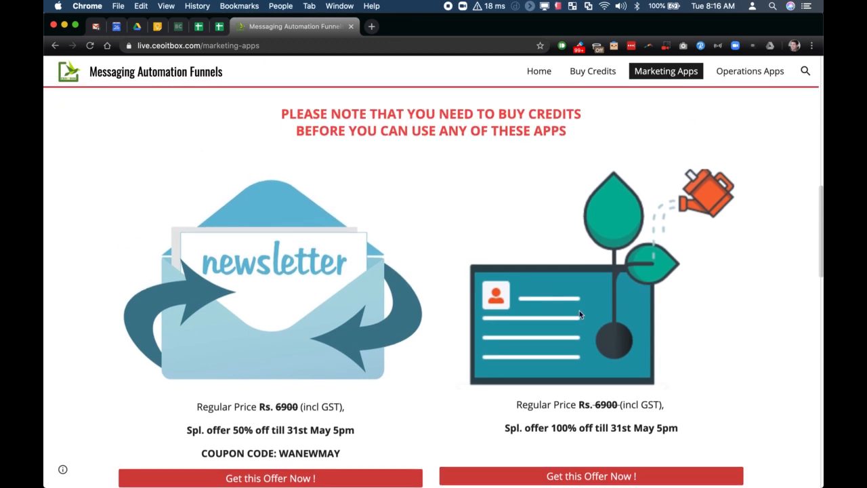
pyautogui.scroll(-3)
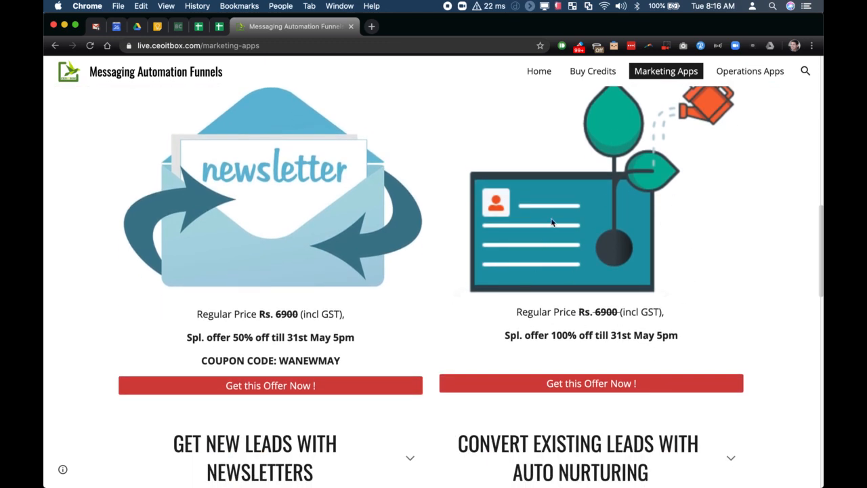
pyautogui.moveTo(557, 282)
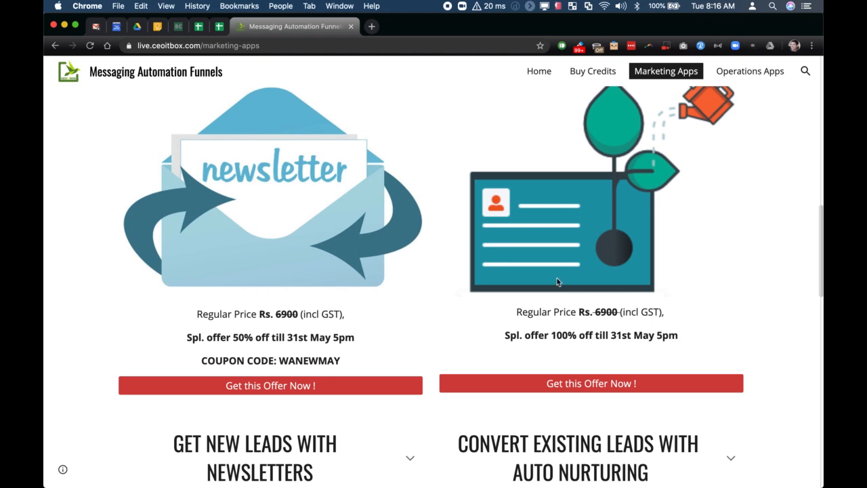
pyautogui.scroll(-3)
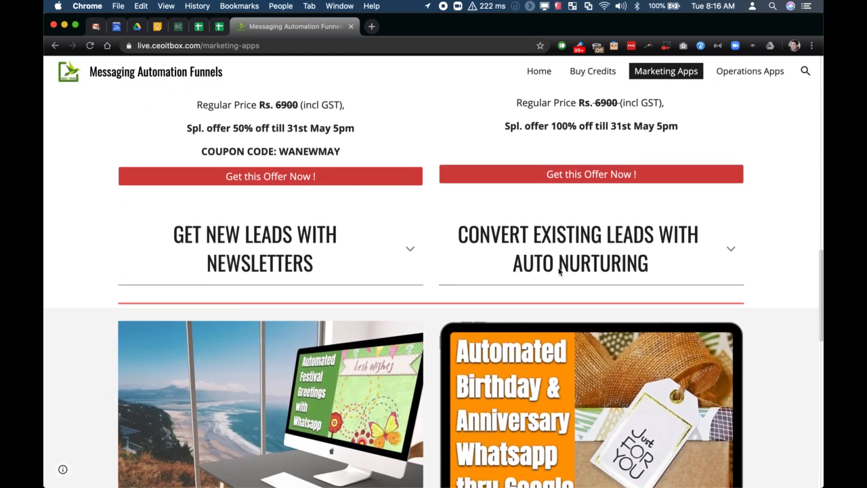
pyautogui.scroll(-3)
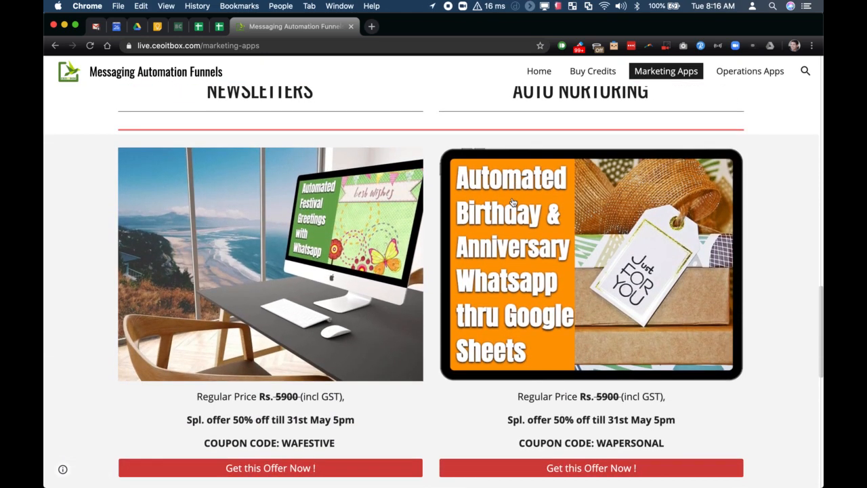
pyautogui.scroll(-3)
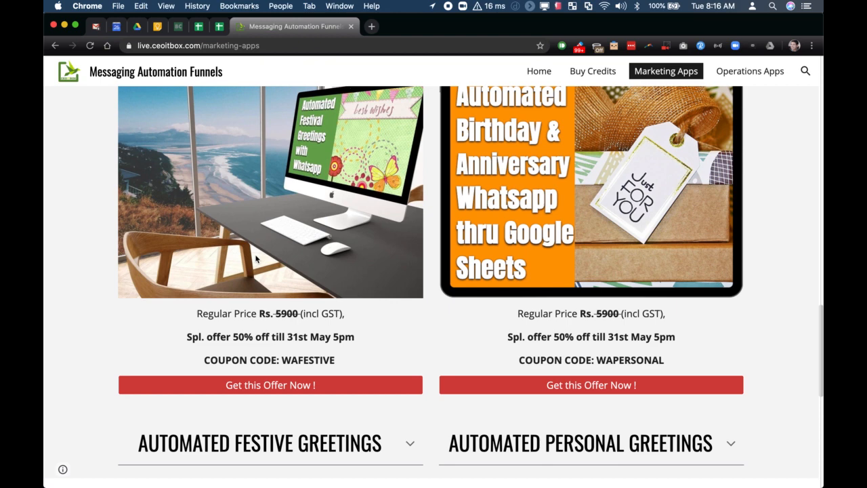
pyautogui.moveTo(492, 268)
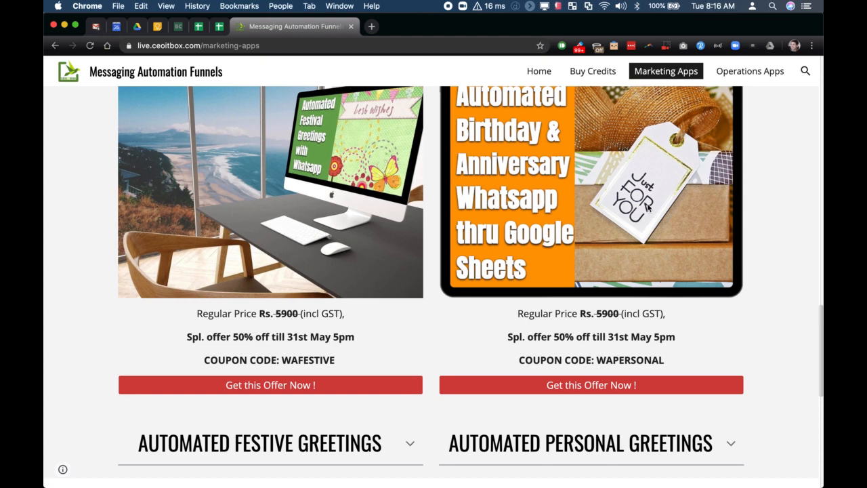
# - Browse the Operations Apps page through task delegation, WhatsApp CRM and payment reminder offers, then return home
pyautogui.click(749, 70)
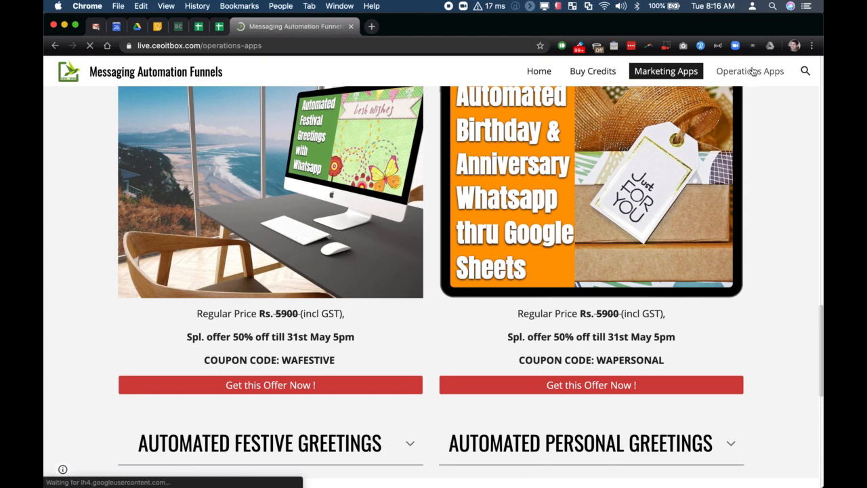
pyautogui.click(751, 71)
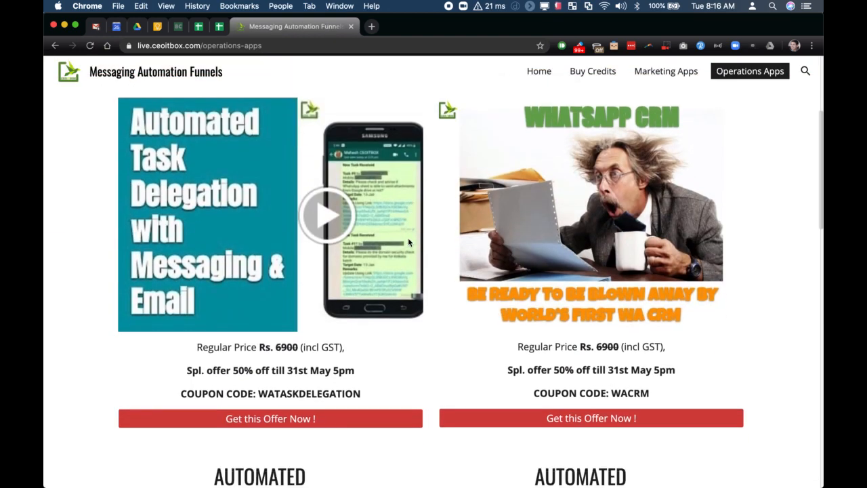
pyautogui.scroll(-3)
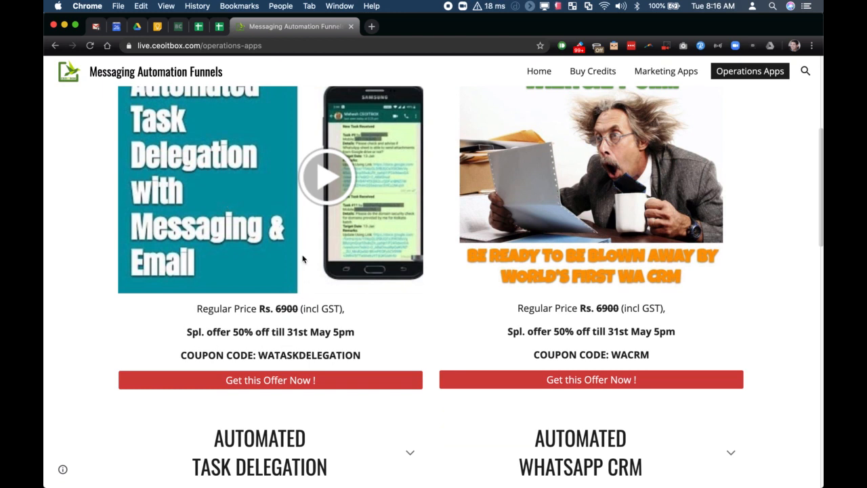
pyautogui.moveTo(387, 183)
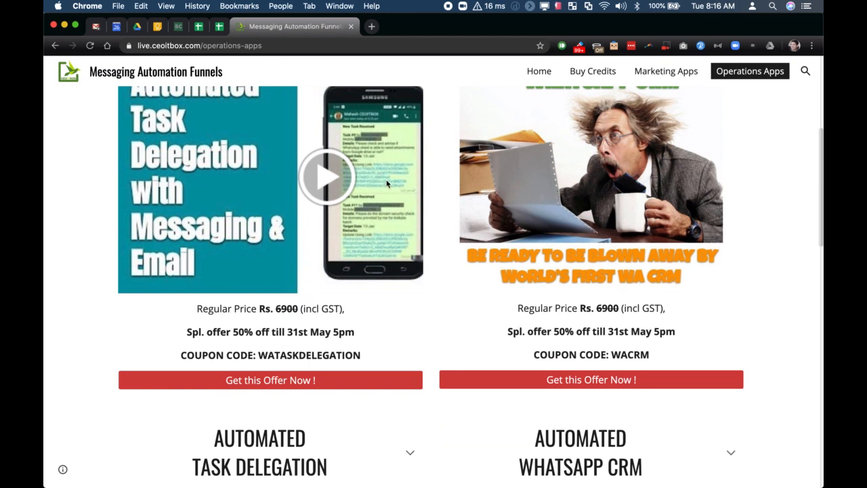
pyautogui.moveTo(326, 209)
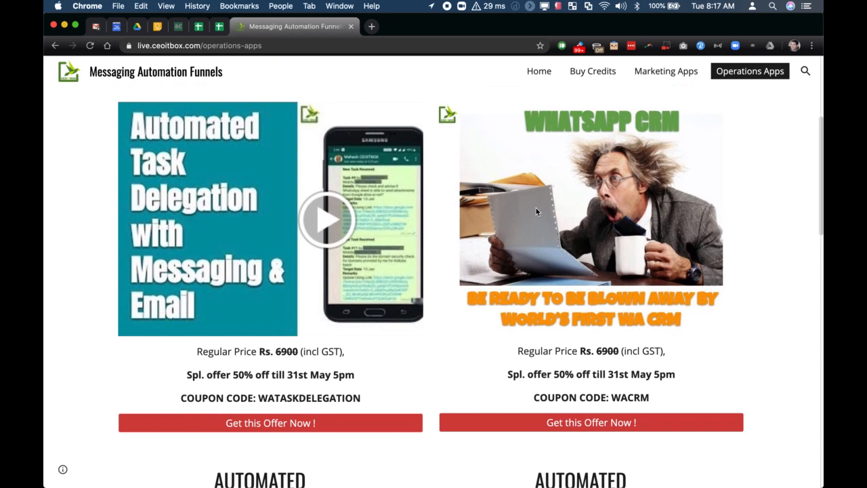
pyautogui.moveTo(602, 203)
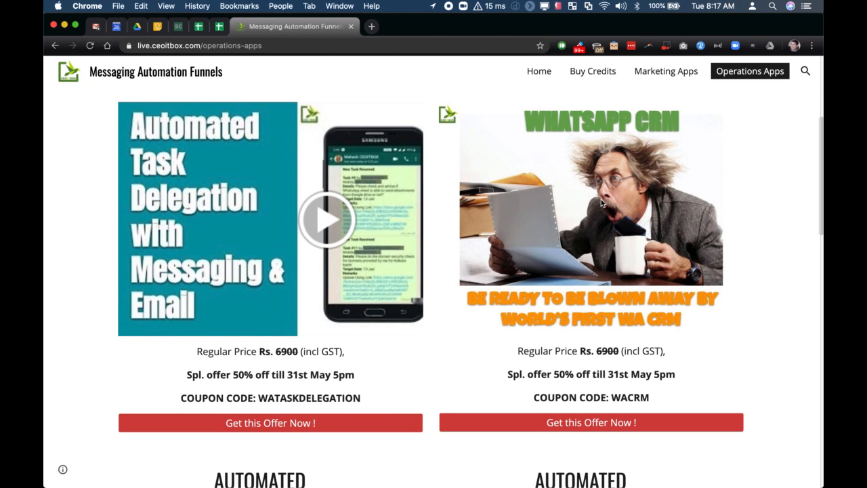
pyautogui.moveTo(651, 327)
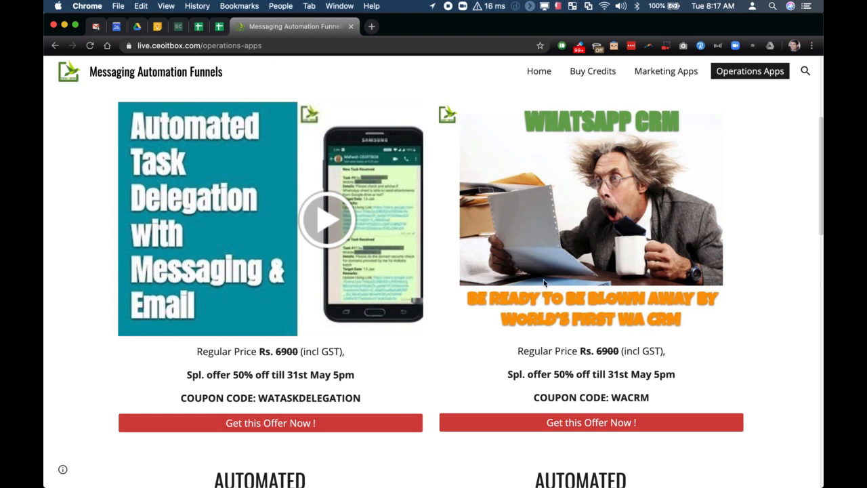
pyautogui.scroll(-3)
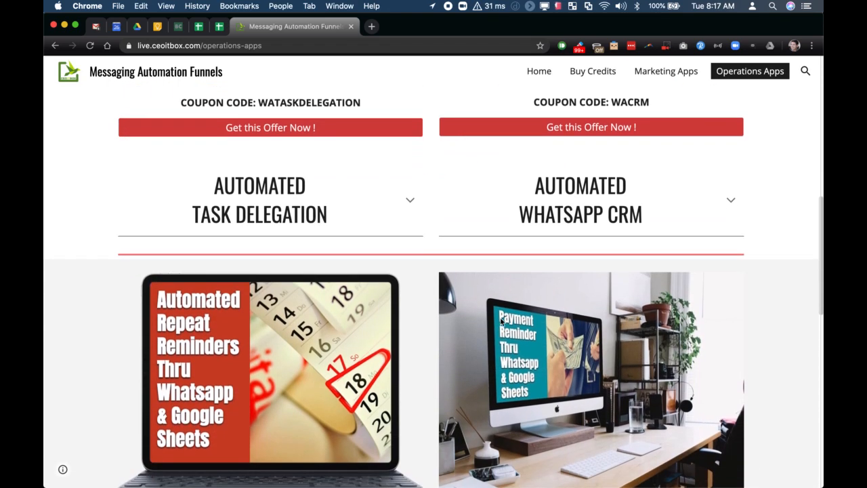
pyautogui.scroll(-3)
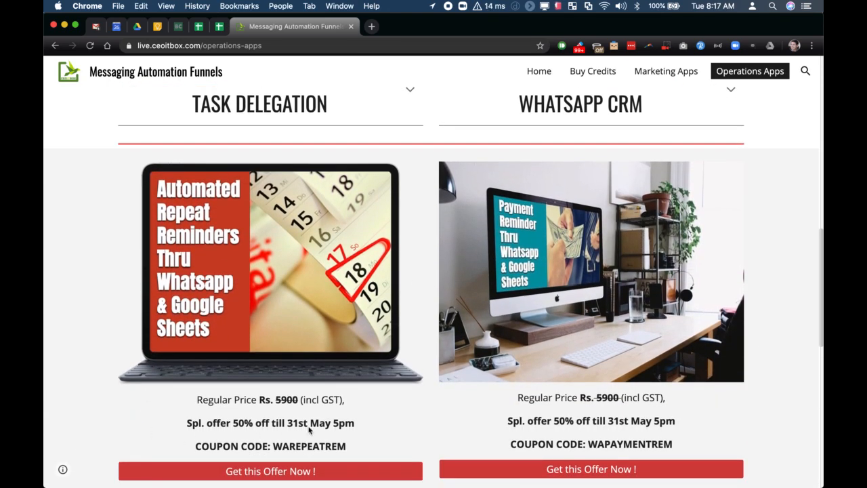
pyautogui.scroll(-3)
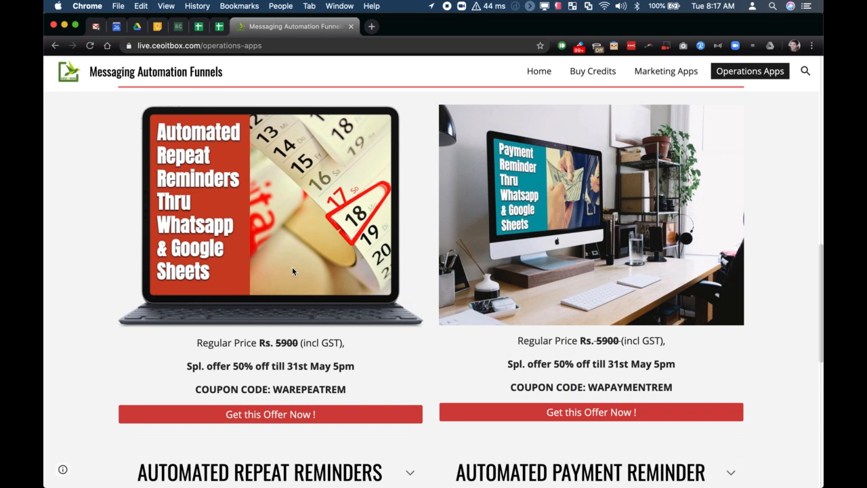
pyautogui.moveTo(537, 210)
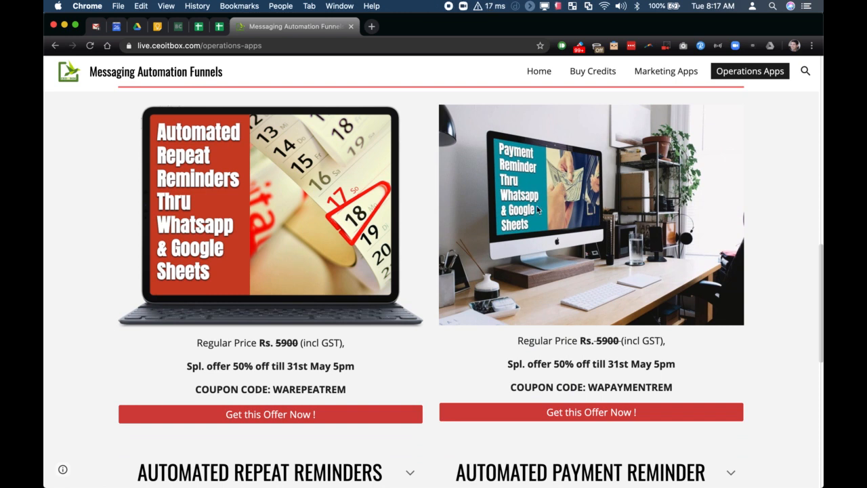
pyautogui.moveTo(588, 175)
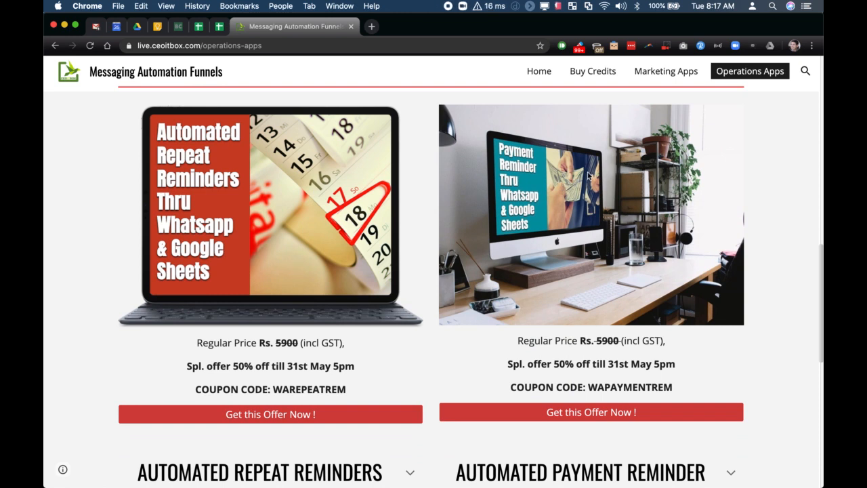
pyautogui.moveTo(561, 233)
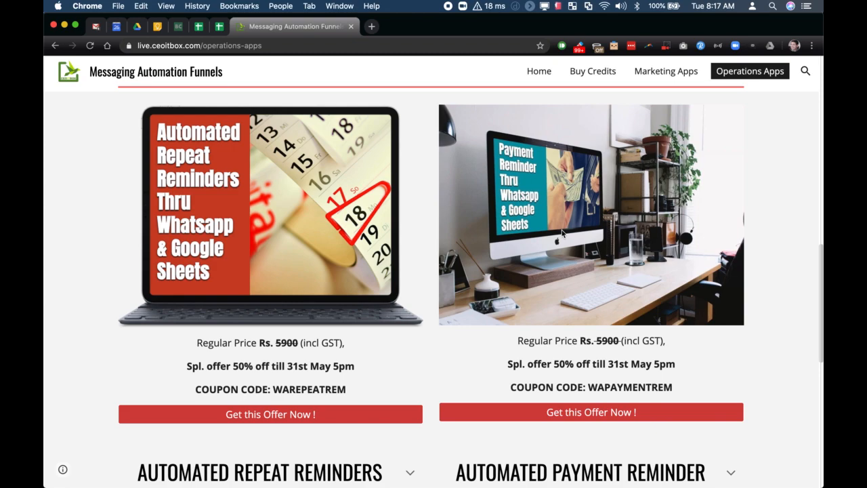
pyautogui.scroll(-3)
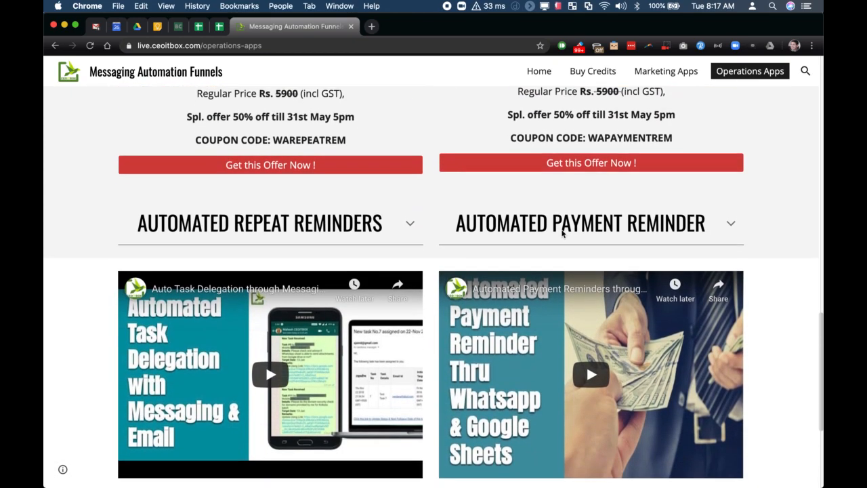
pyautogui.scroll(-3)
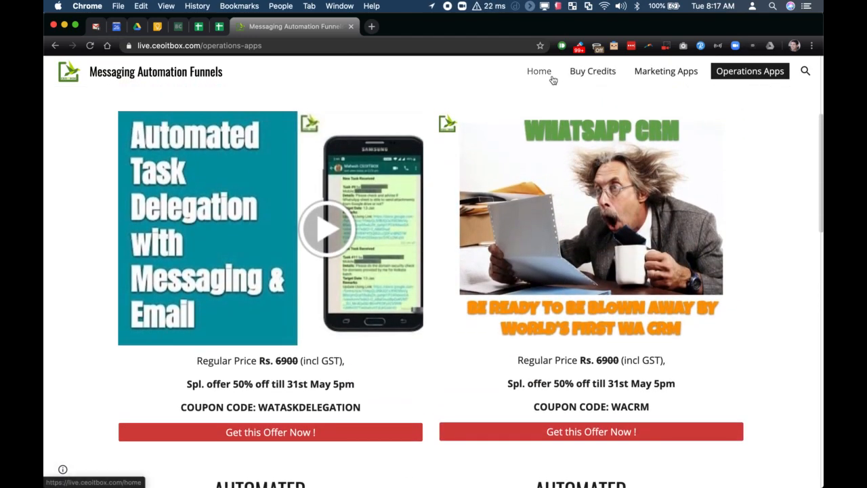
pyautogui.click(592, 71)
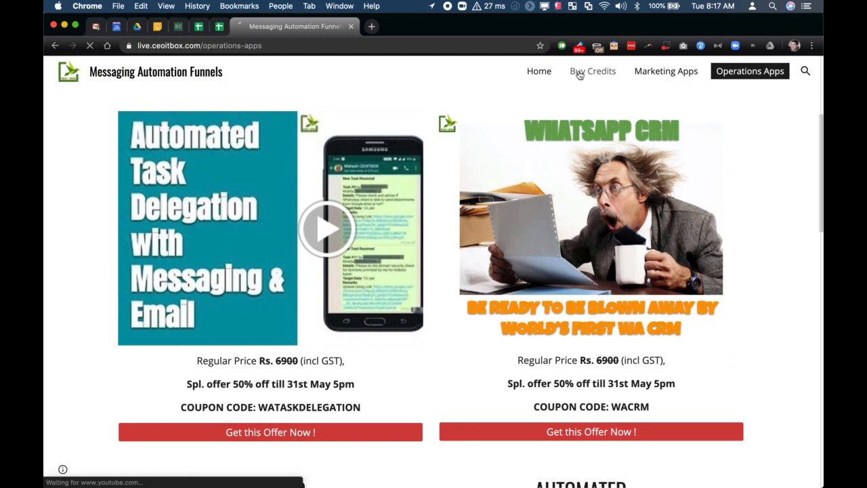
# - Open Buy Credits and scroll through the Silver, Gold and Platinum annual and quarterly plans
pyautogui.click(592, 70)
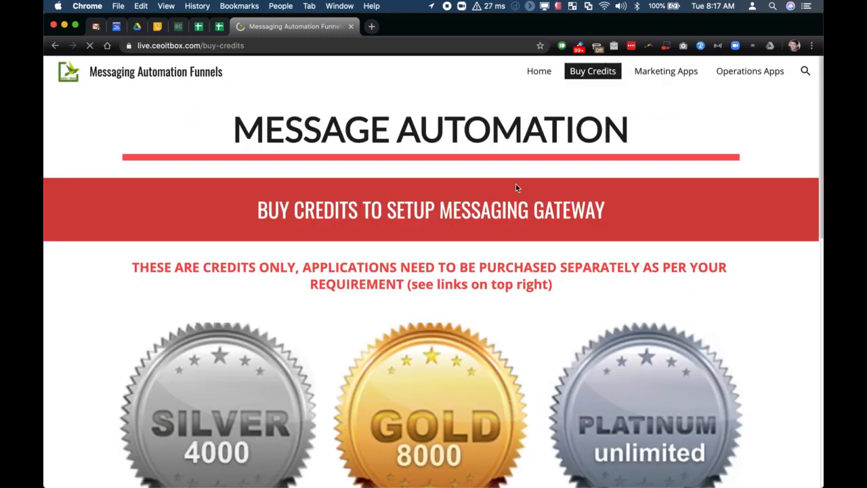
pyautogui.scroll(-3)
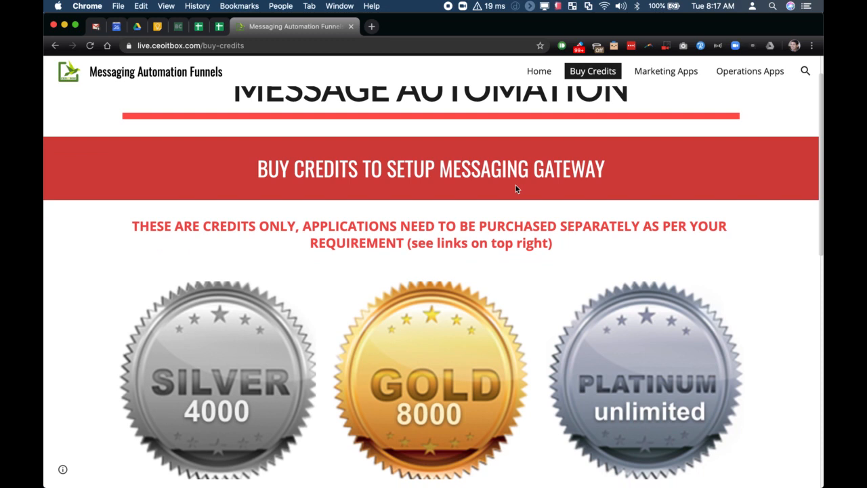
pyautogui.moveTo(522, 187)
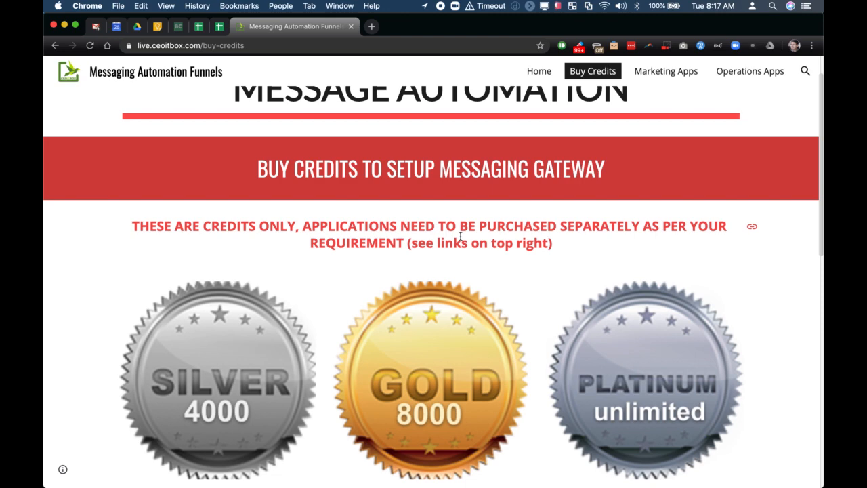
pyautogui.scroll(-3)
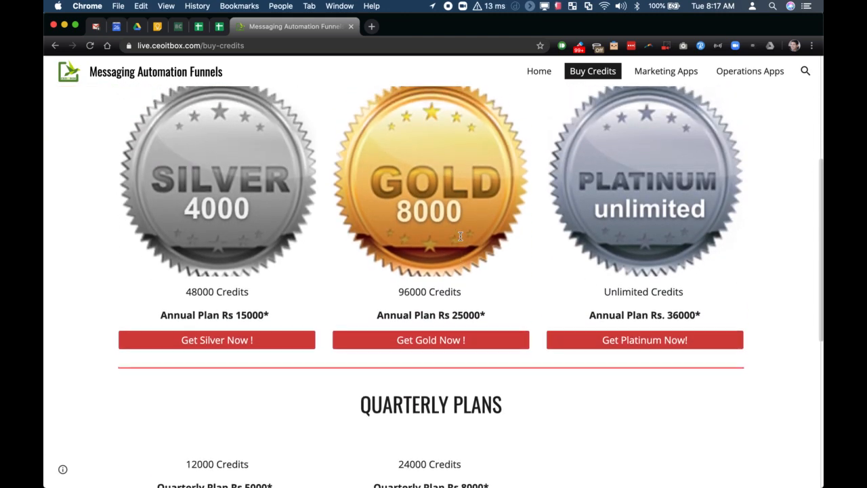
pyautogui.scroll(-3)
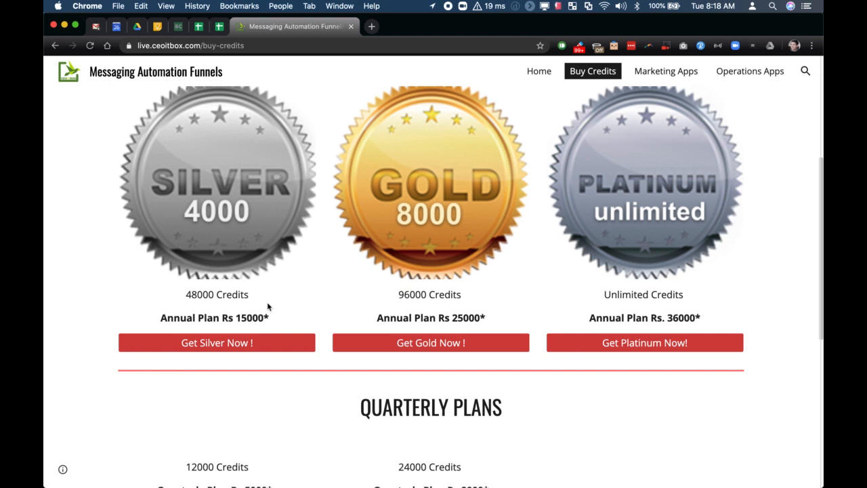
pyautogui.moveTo(518, 287)
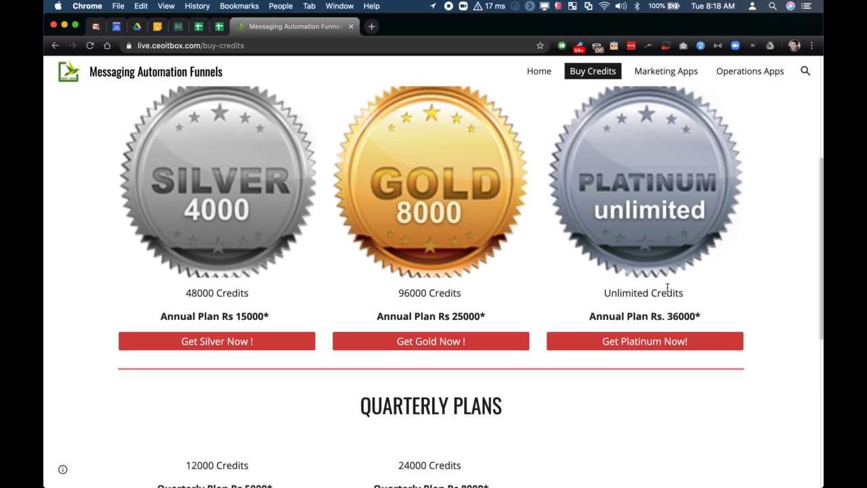
pyautogui.scroll(-3)
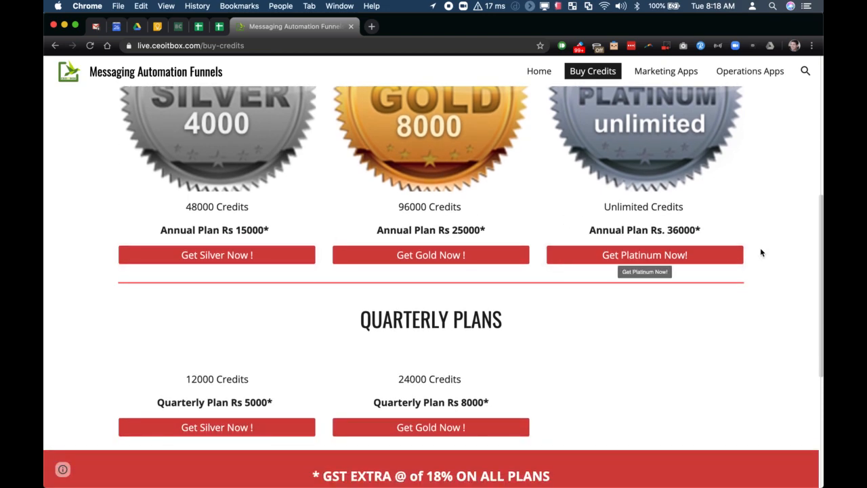
pyautogui.scroll(-3)
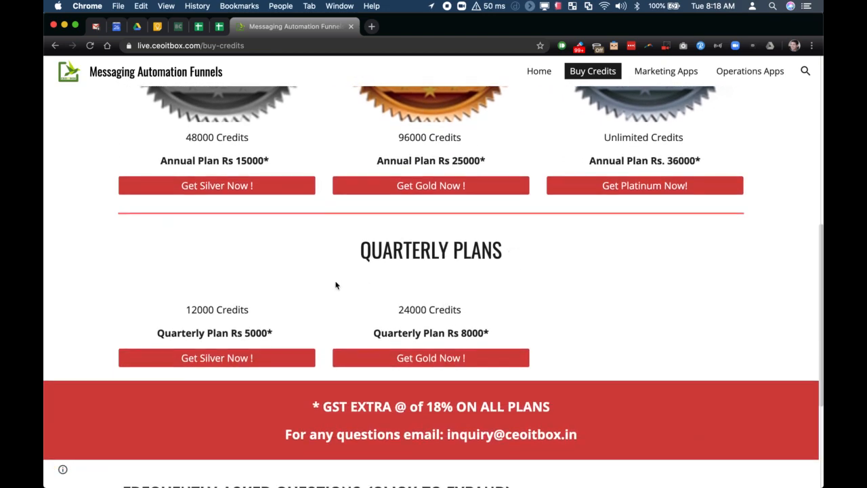
pyautogui.scroll(-3)
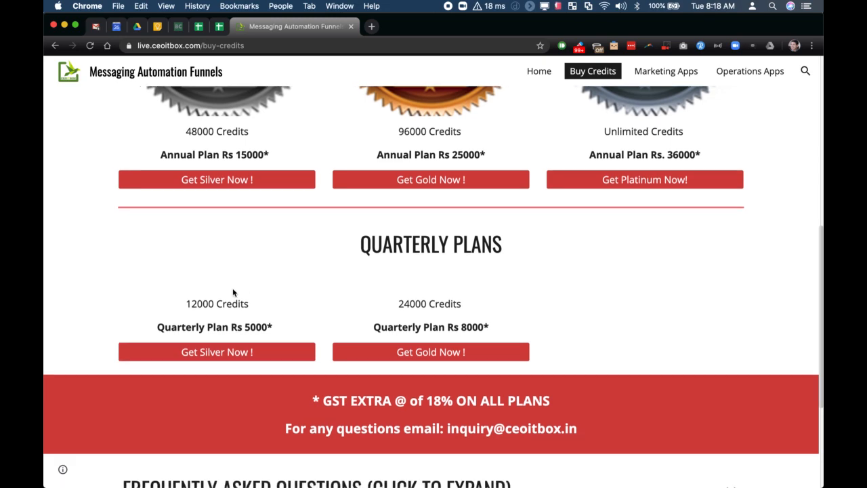
pyautogui.scroll(-3)
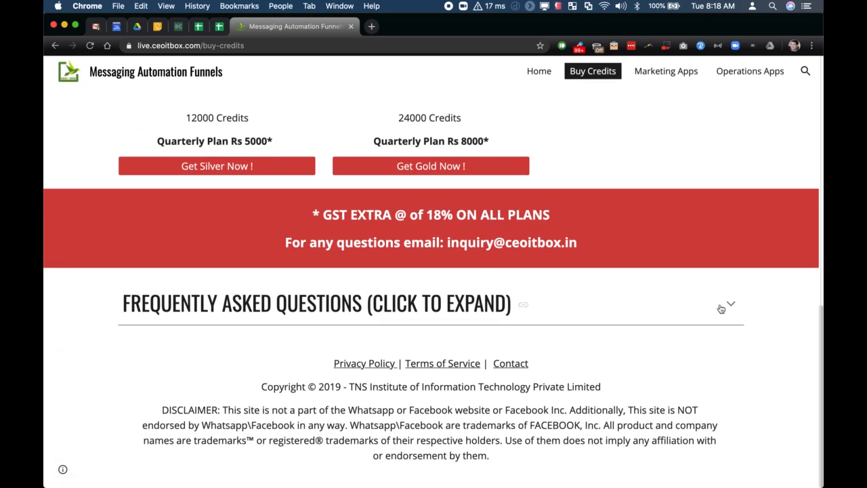
# - Expand the FAQ on credits and instant messaging and scroll through the answers
pyautogui.click(731, 303)
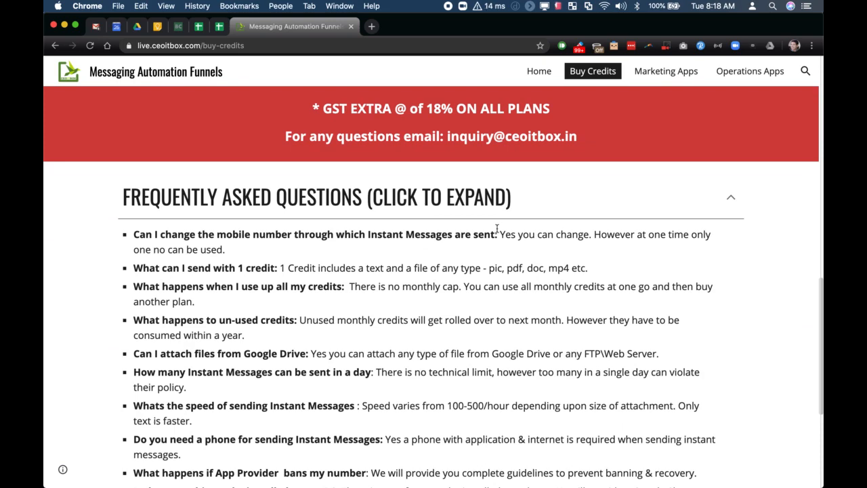
pyautogui.scroll(-3)
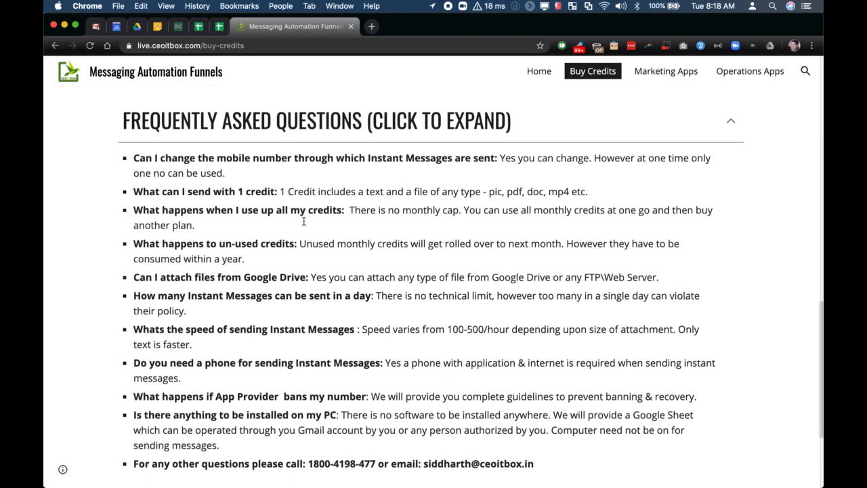
pyautogui.scroll(-3)
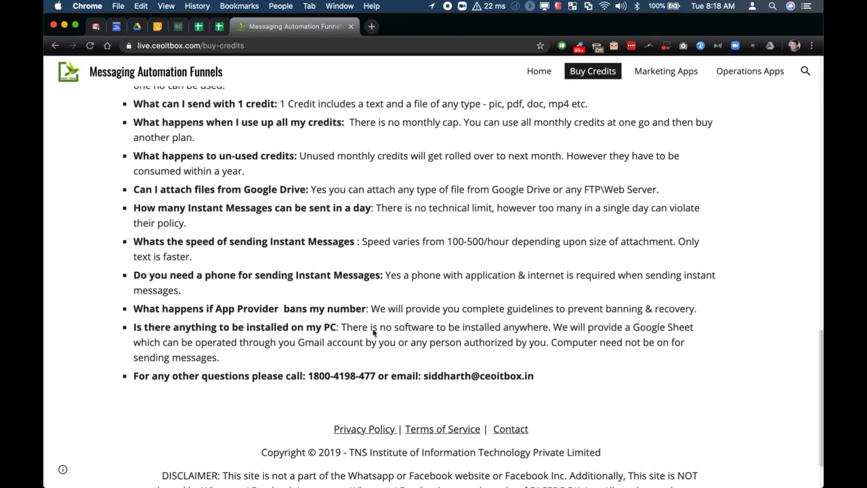
pyautogui.scroll(3)
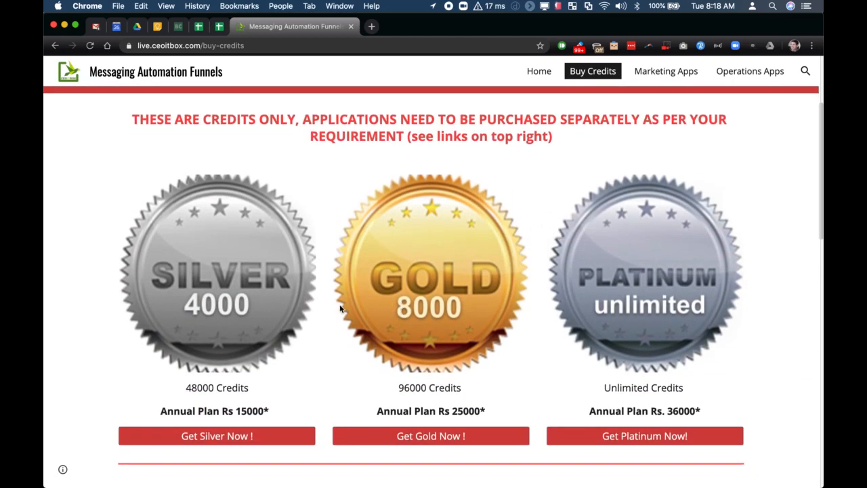
pyautogui.moveTo(269, 261)
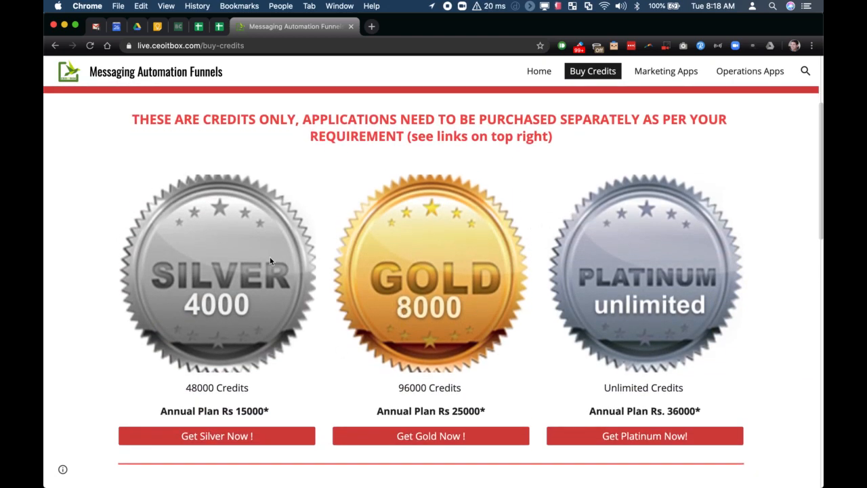
pyautogui.moveTo(596, 262)
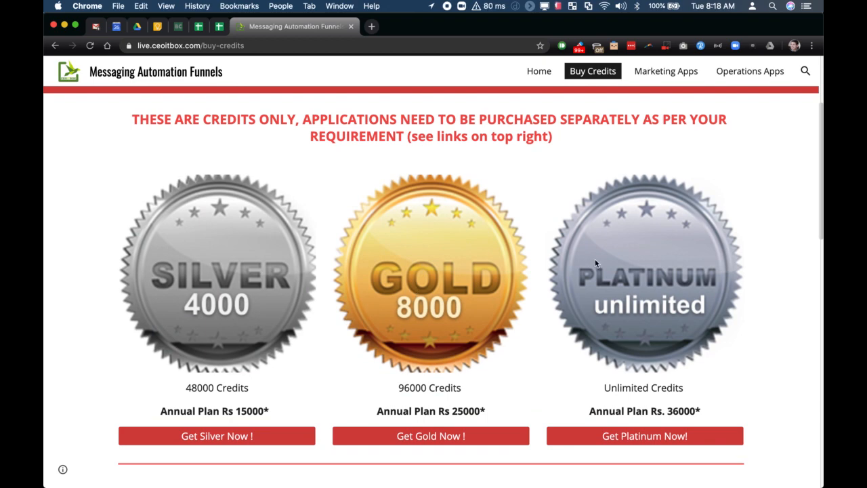
pyautogui.scroll(3)
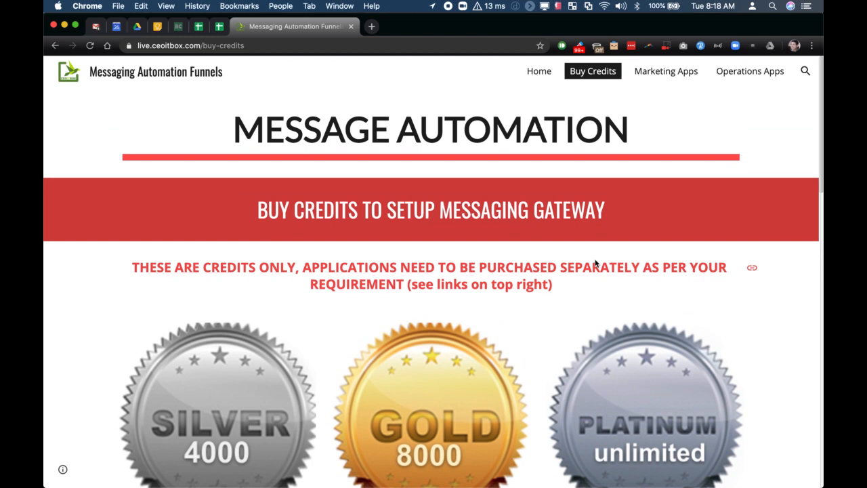
pyautogui.moveTo(599, 143)
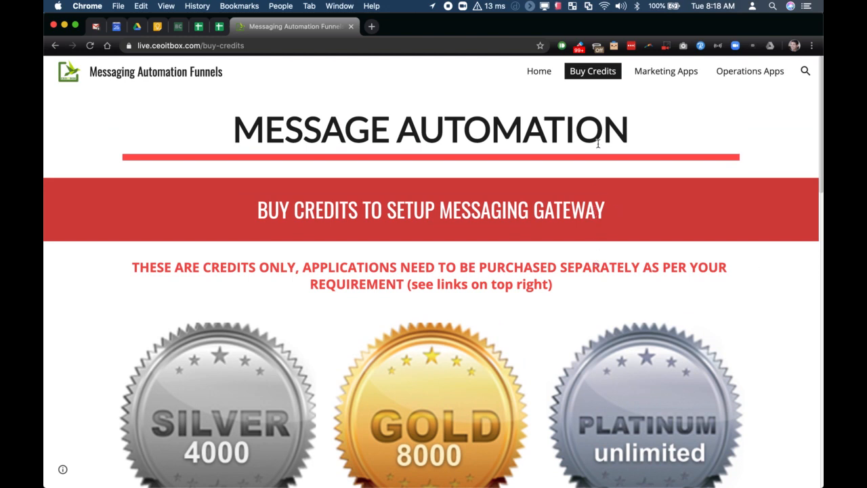
pyautogui.moveTo(540, 137)
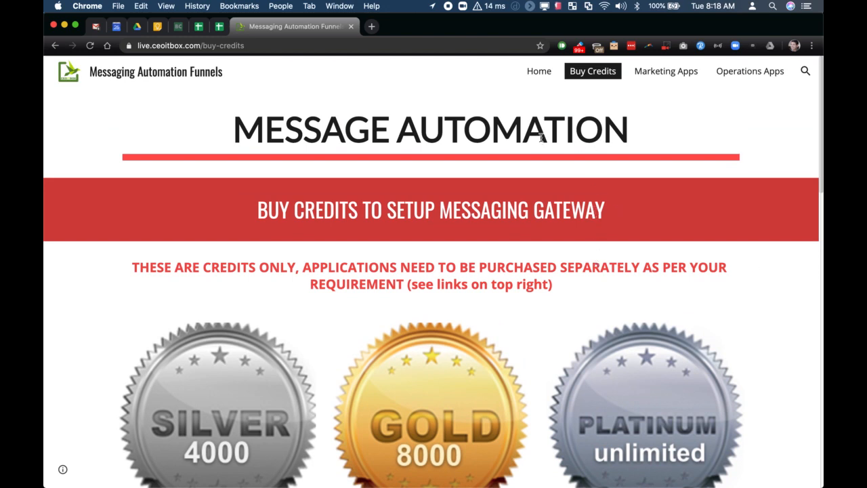
pyautogui.moveTo(452, 24)
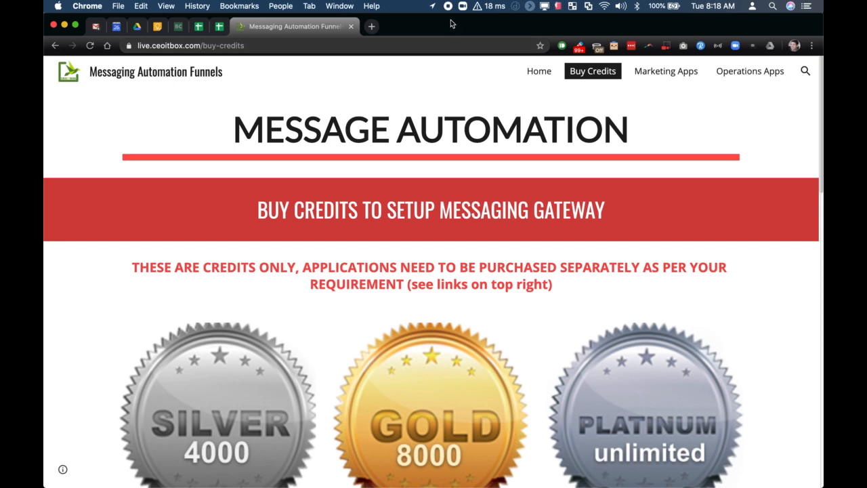
pyautogui.moveTo(218, 57)
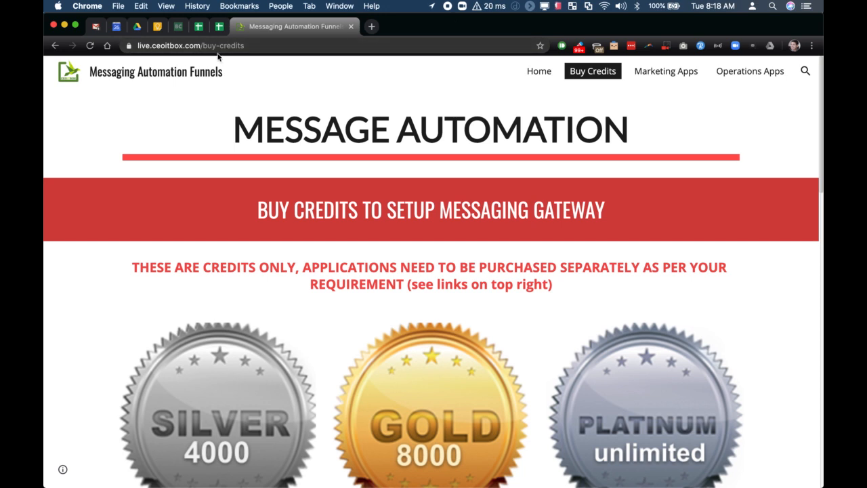